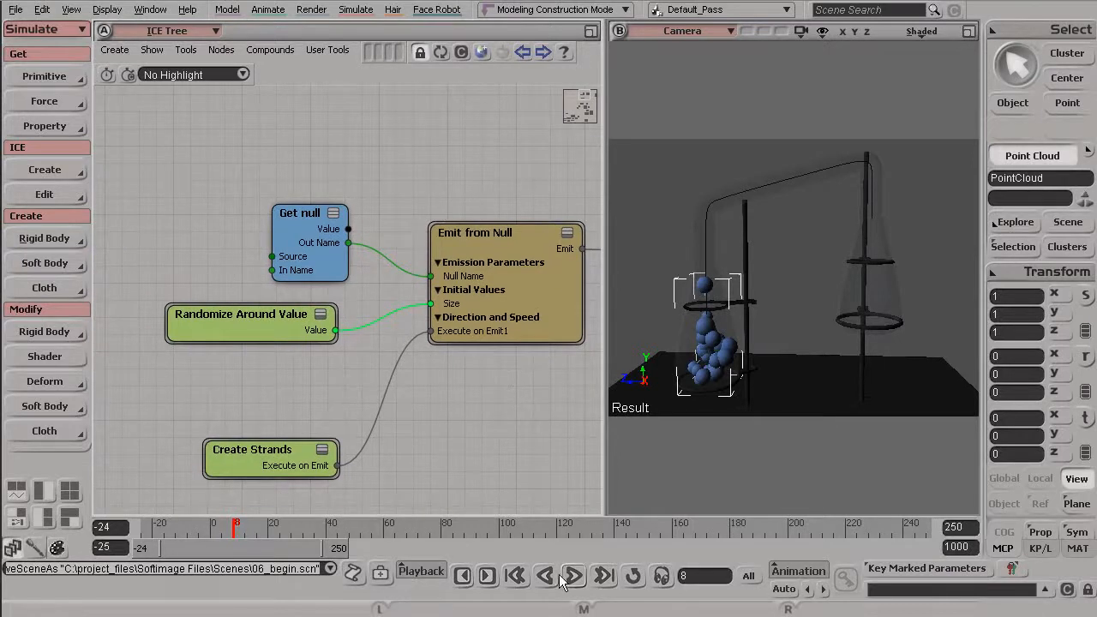
# Step: Show the node library panel beside the ICE tree, listing the Conversion nodes
pyautogui.click(573, 572)
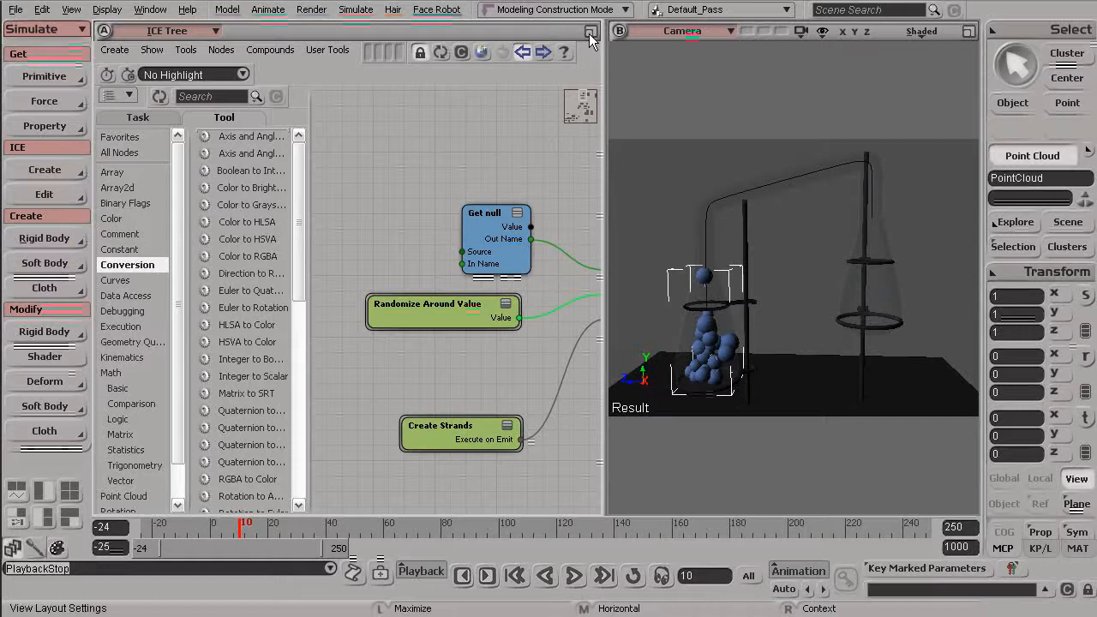
# Step: Maximize the ICE tree editor to fill the view
pyautogui.click(583, 31)
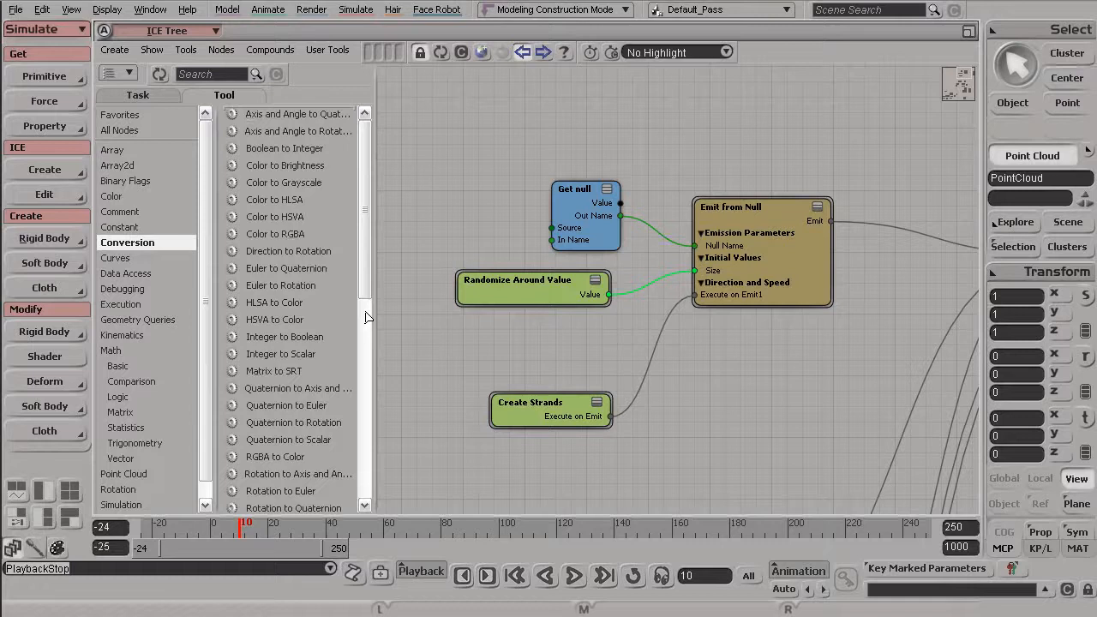
pyautogui.scroll(-3)
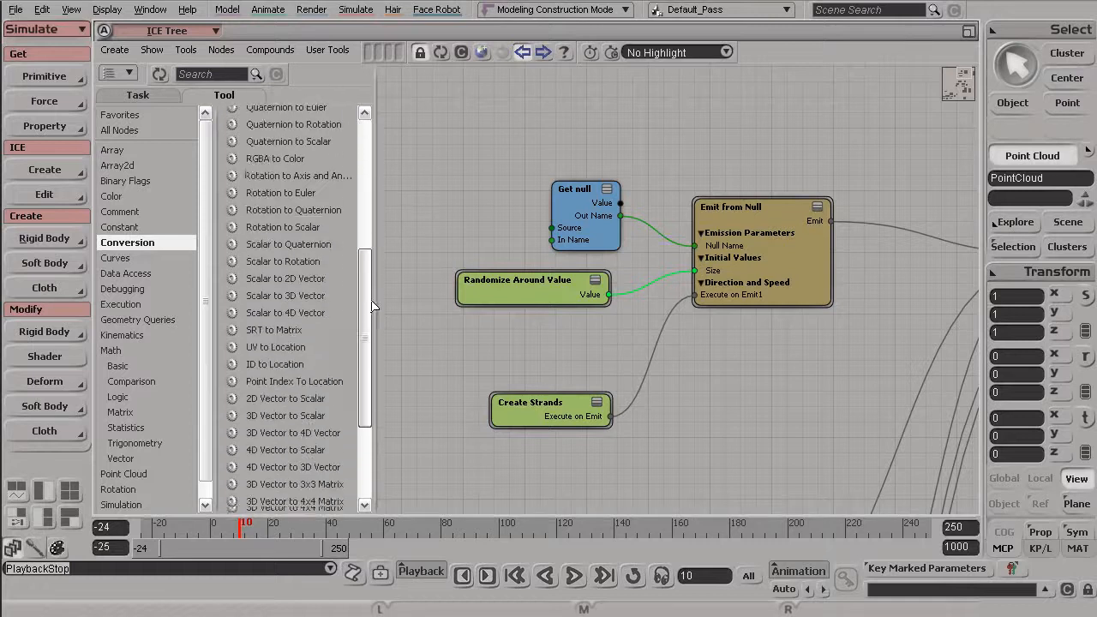
pyautogui.scroll(-3)
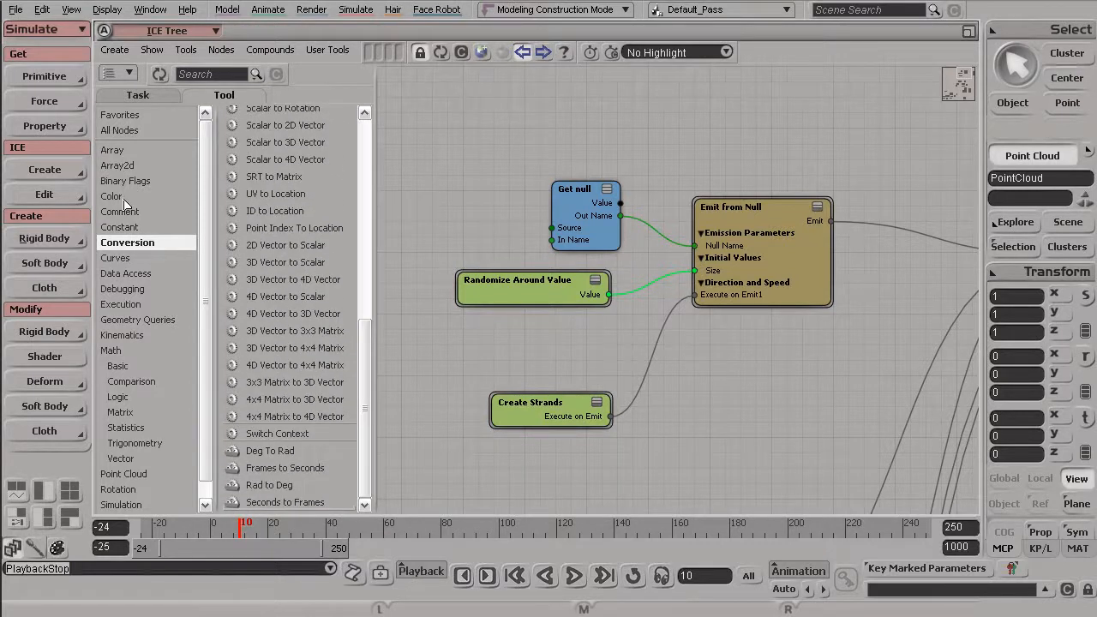
# Step: Browse Color, Constant, Curves, Debugging, Execution, Geometry Queries, Binary Flags, then Color nodes
pyautogui.click(112, 196)
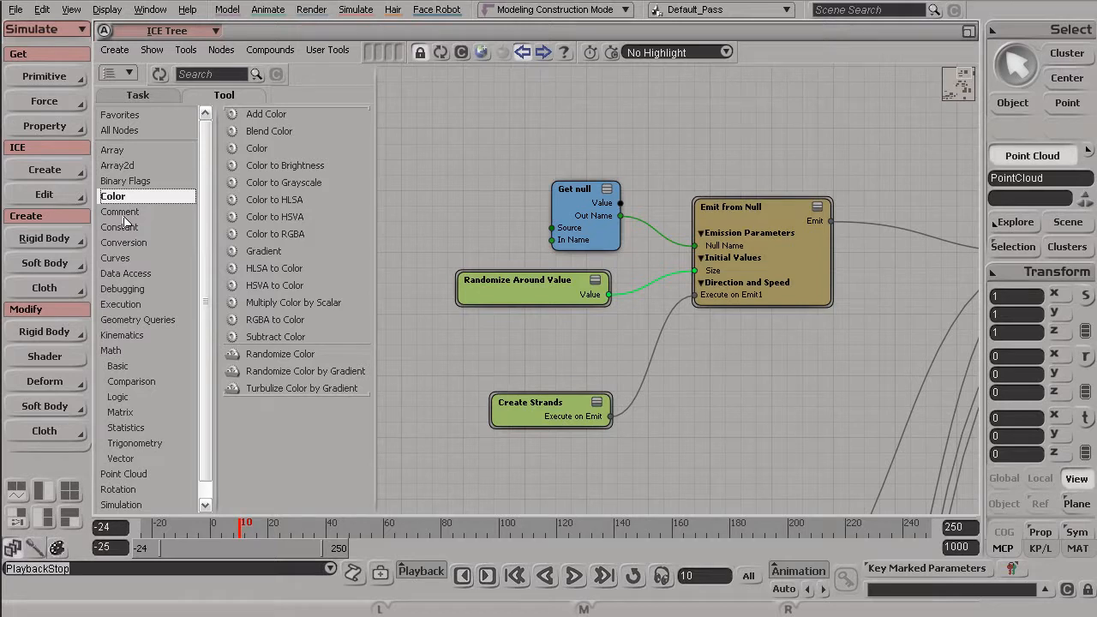
pyautogui.click(121, 226)
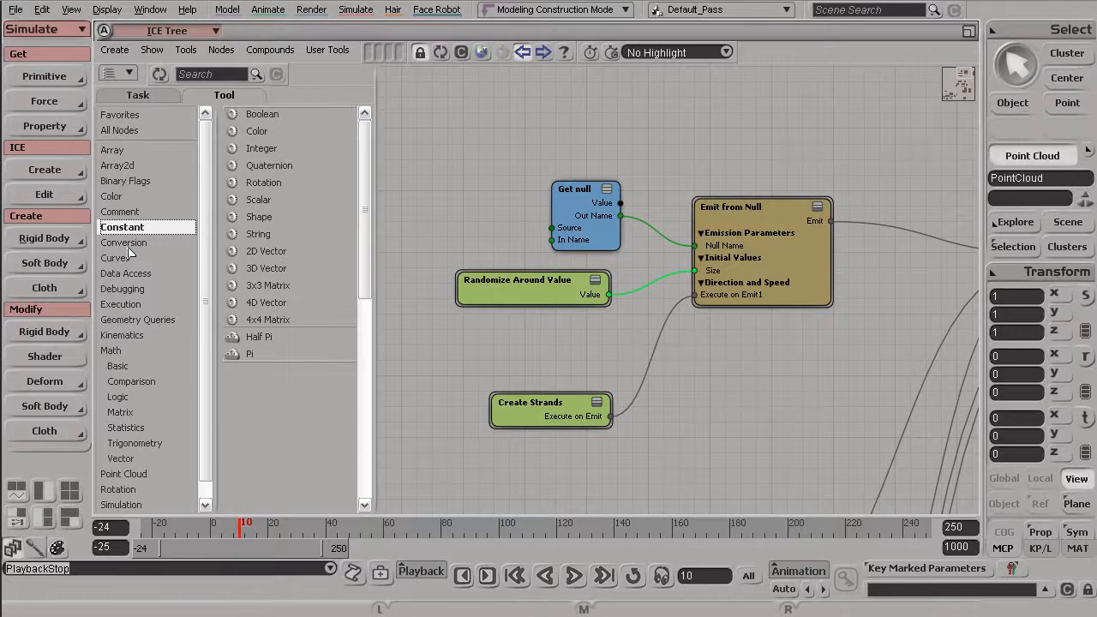
pyautogui.click(118, 258)
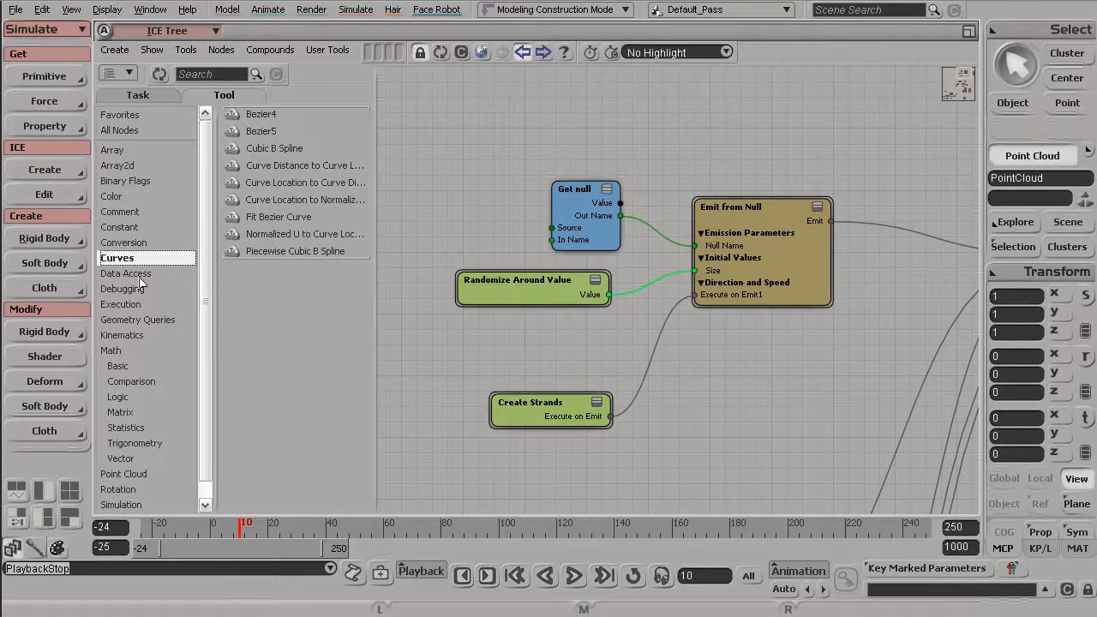
pyautogui.click(126, 289)
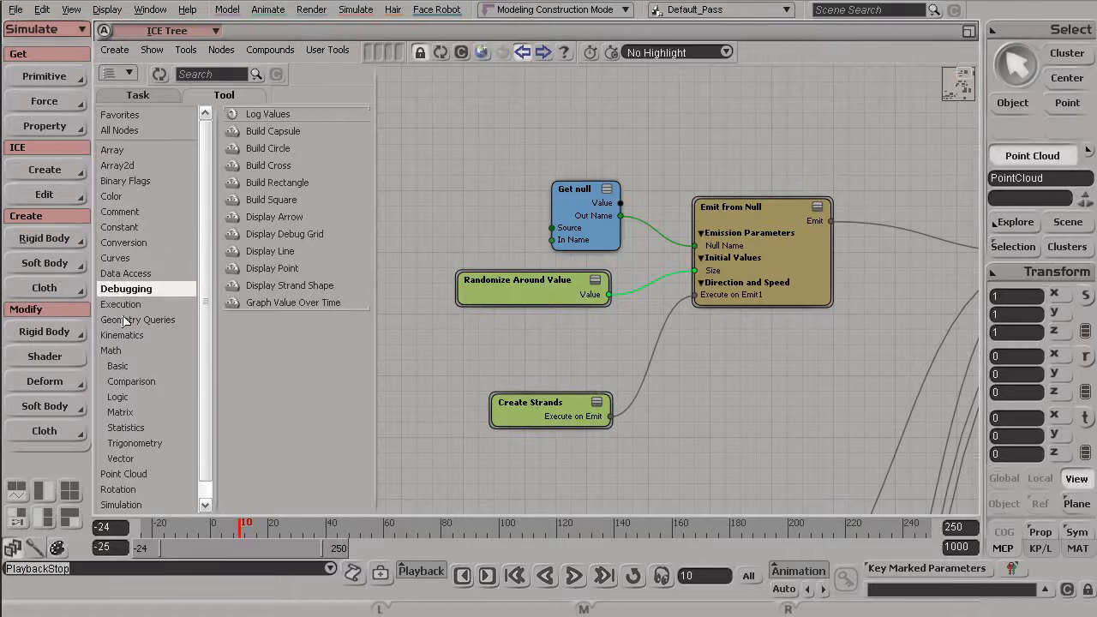
pyautogui.click(120, 304)
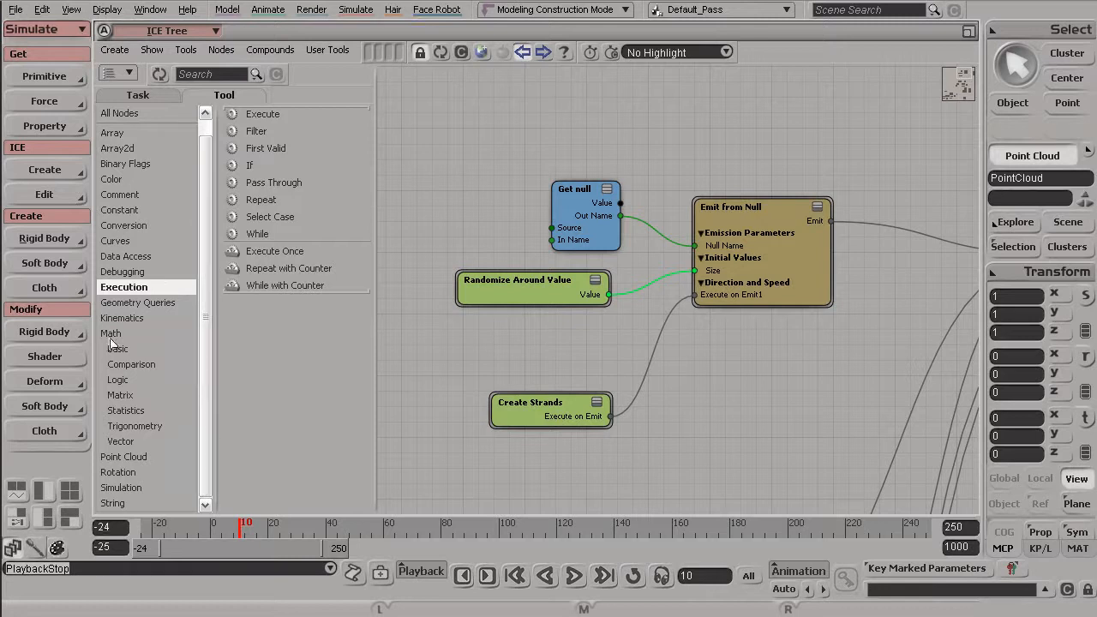
pyautogui.click(138, 302)
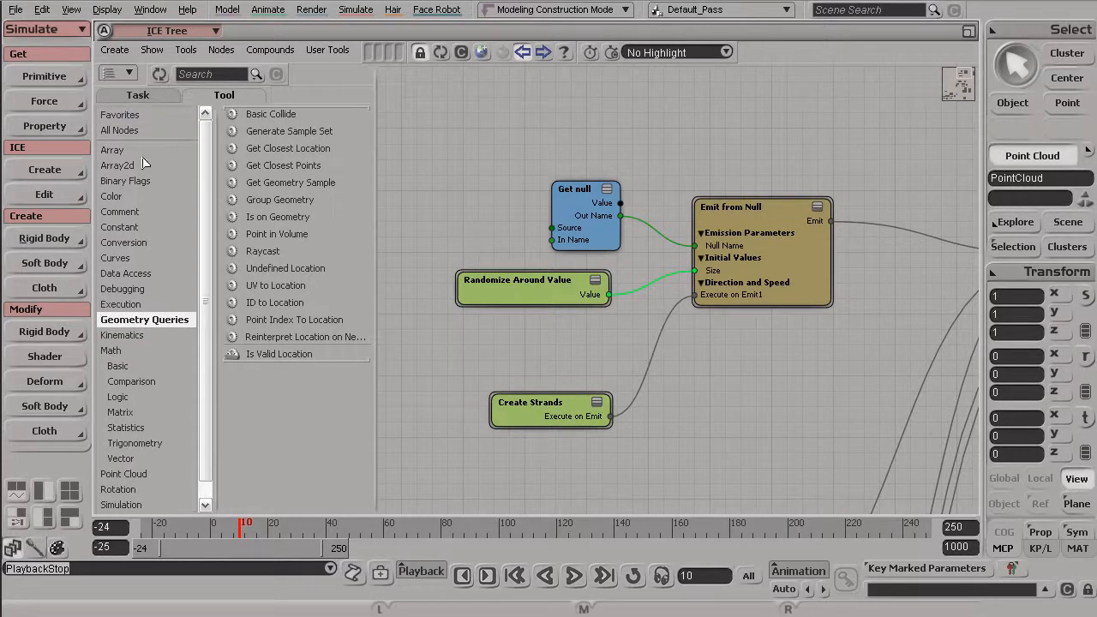
pyautogui.click(125, 180)
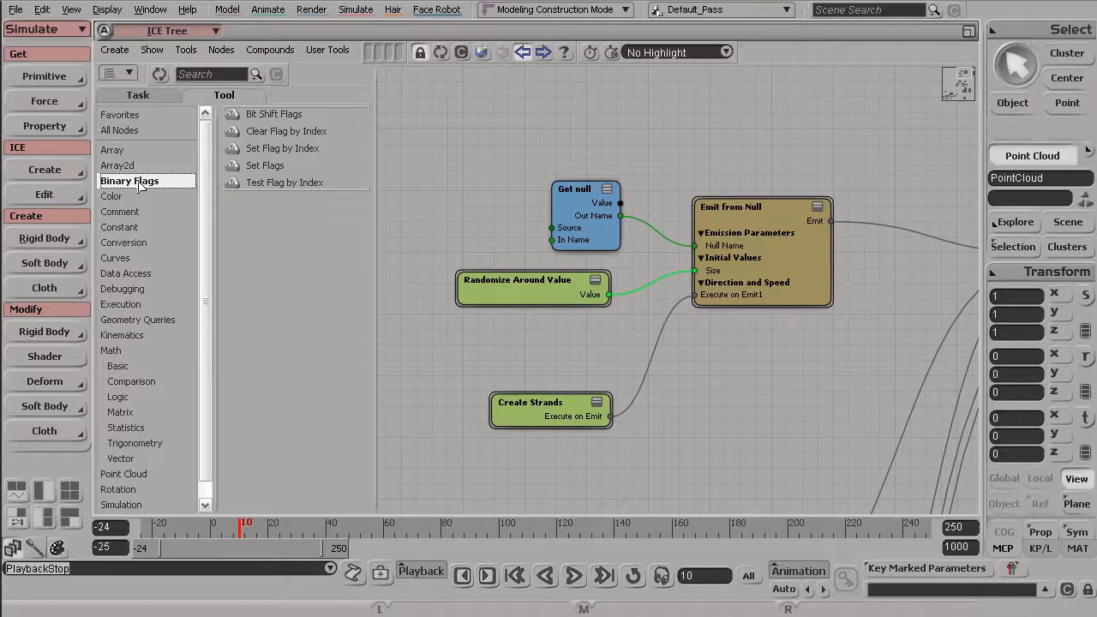
pyautogui.click(111, 197)
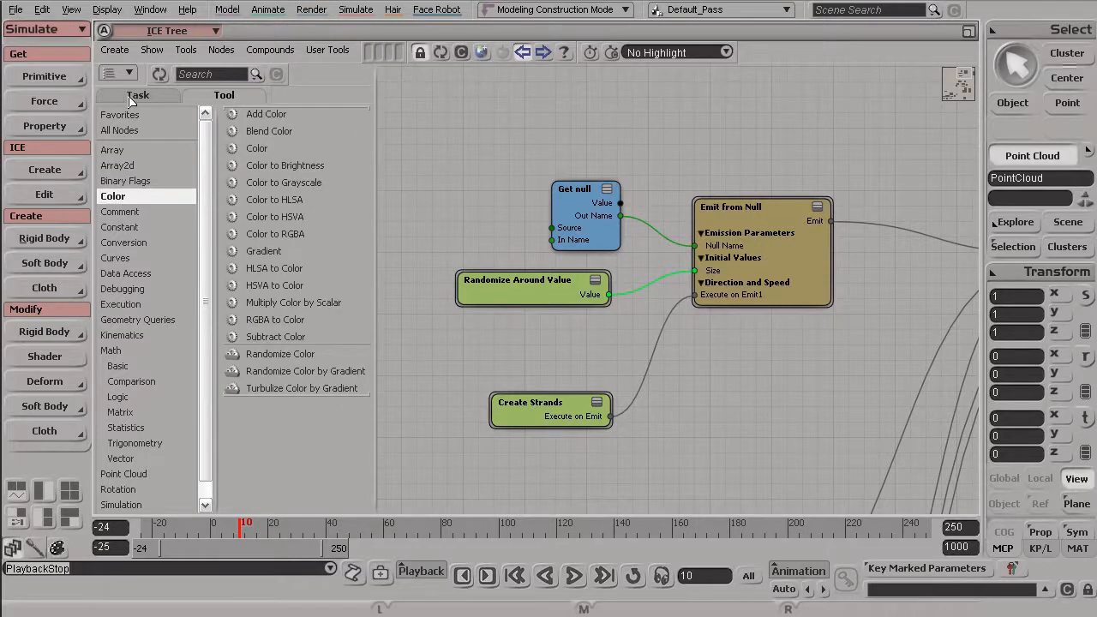
# Step: Switch to Particles task categories and browse the Blobs and Geometry Instancing nodes
pyautogui.click(153, 114)
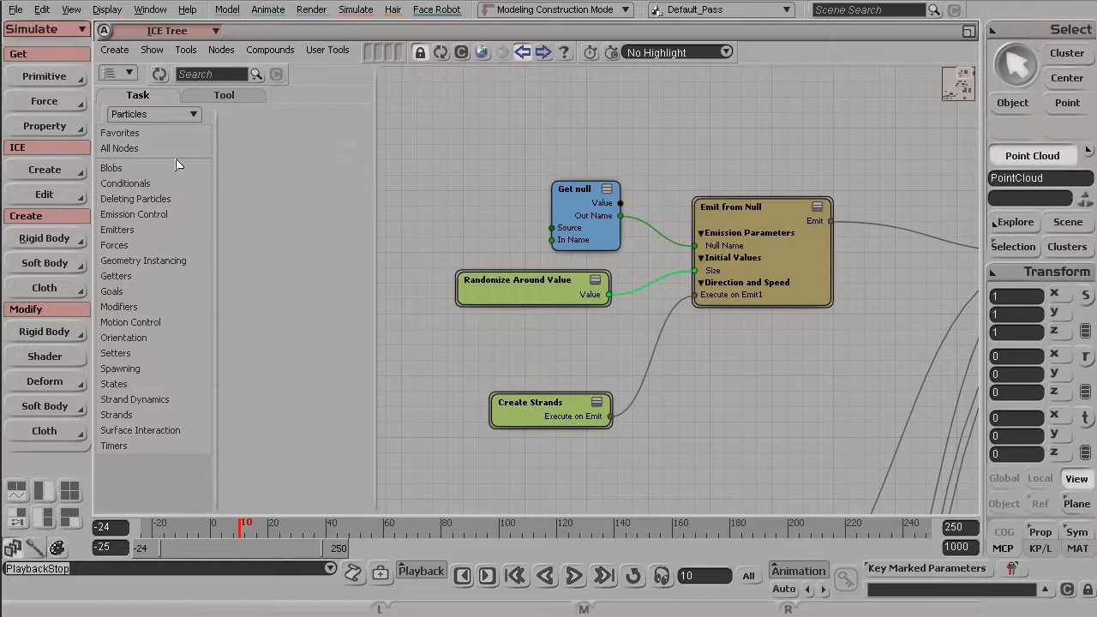
pyautogui.moveTo(168, 217)
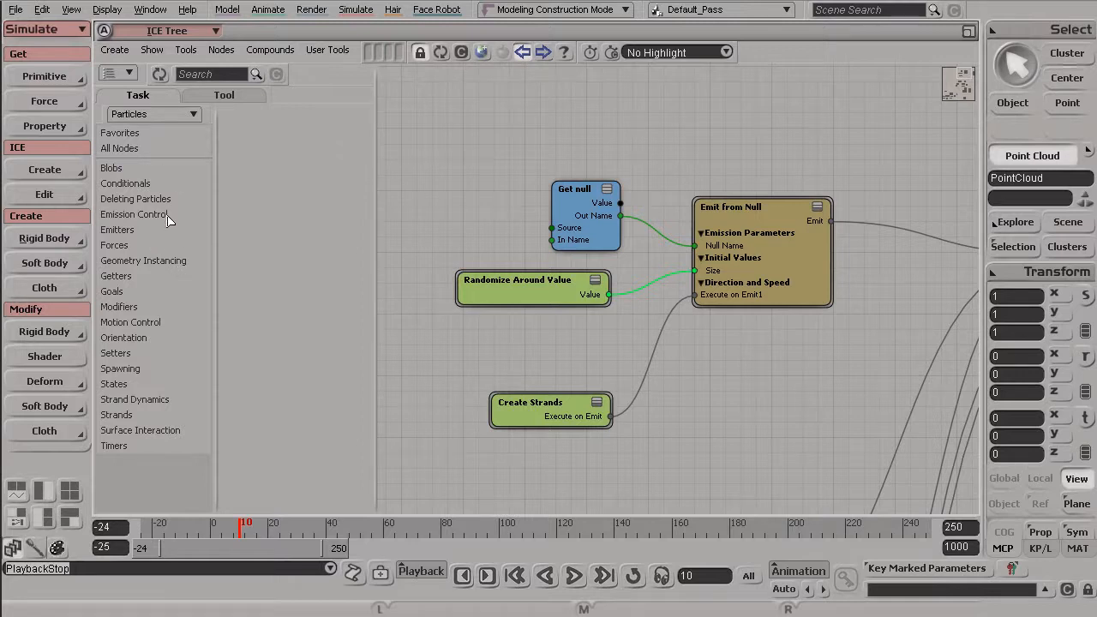
pyautogui.moveTo(172, 478)
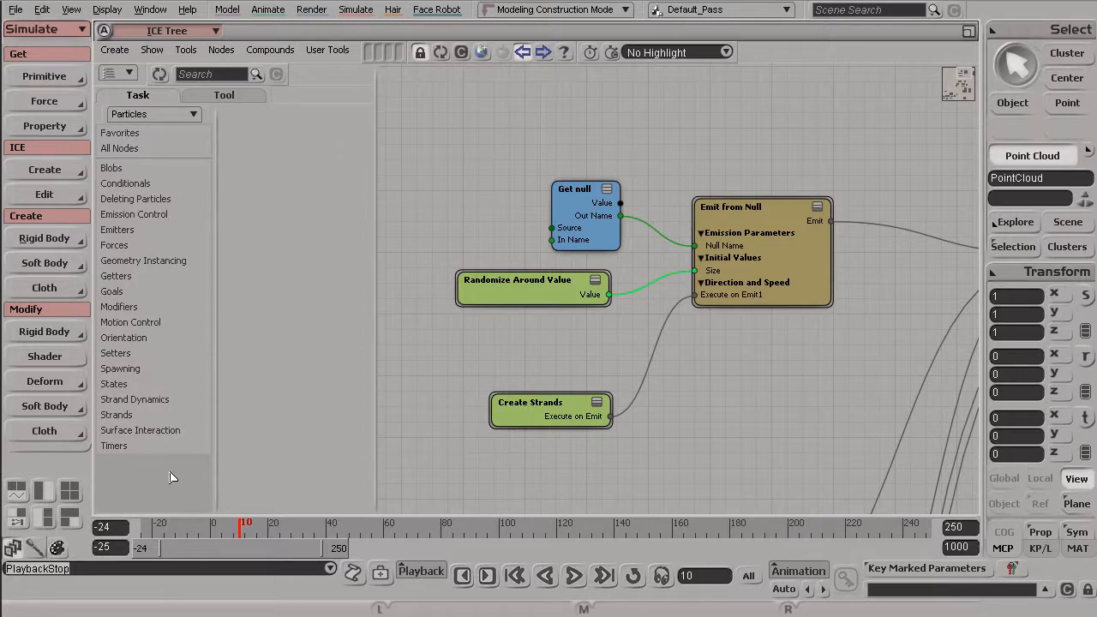
pyautogui.moveTo(184, 323)
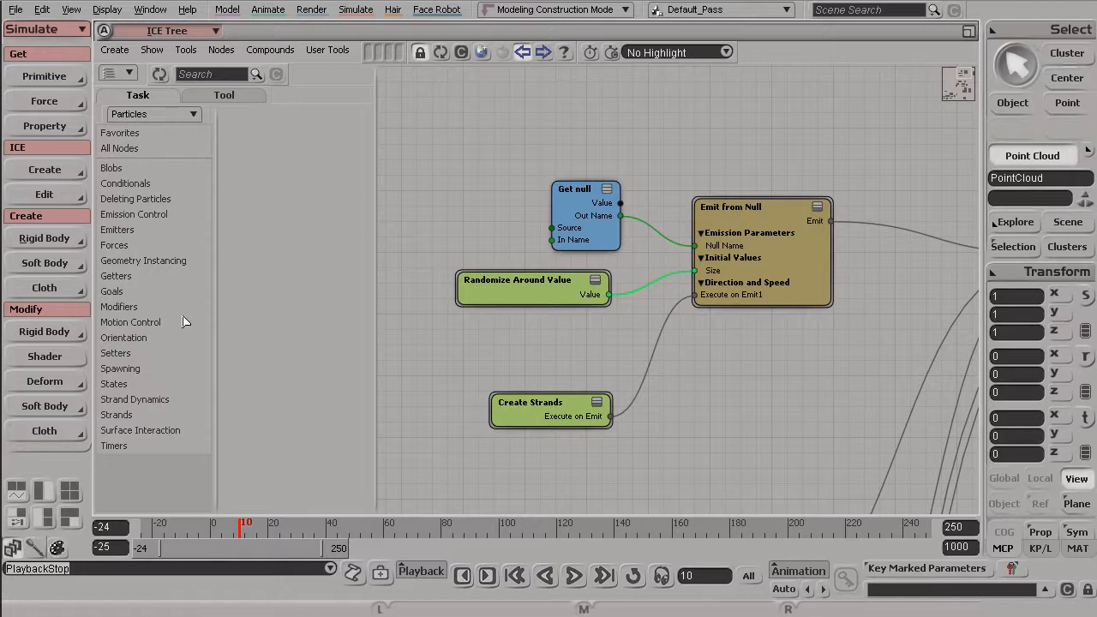
pyautogui.moveTo(159, 124)
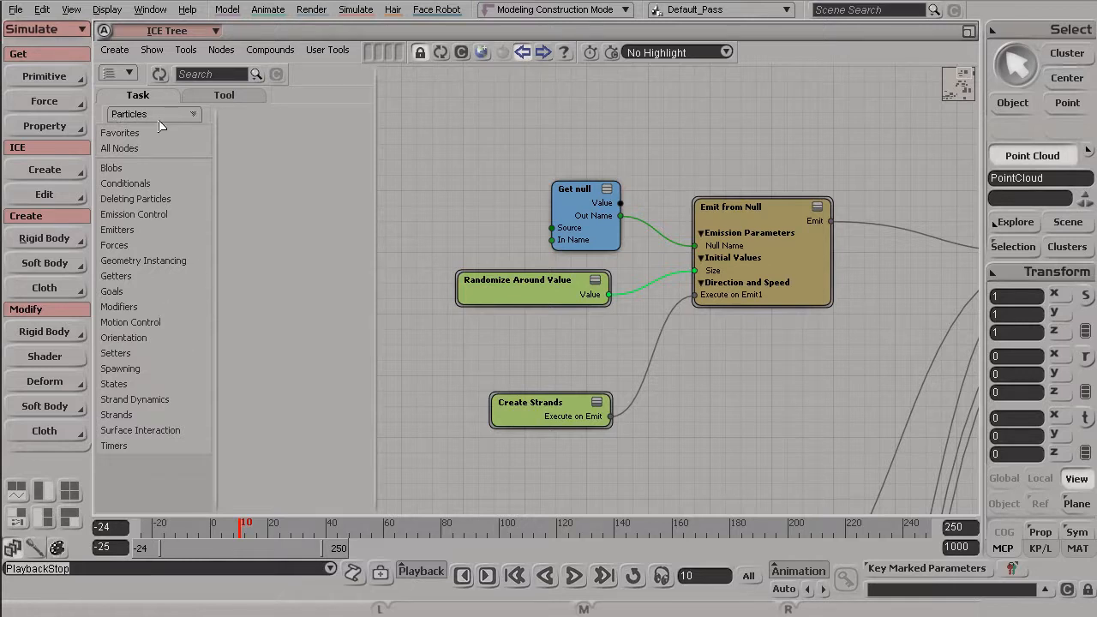
pyautogui.moveTo(164, 120)
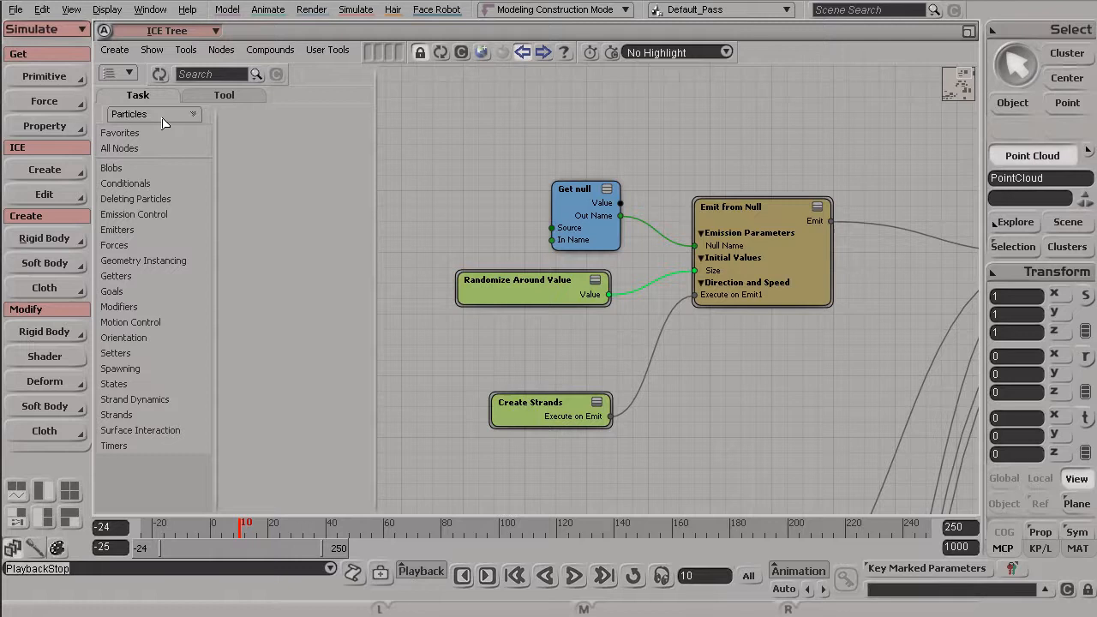
pyautogui.click(152, 114)
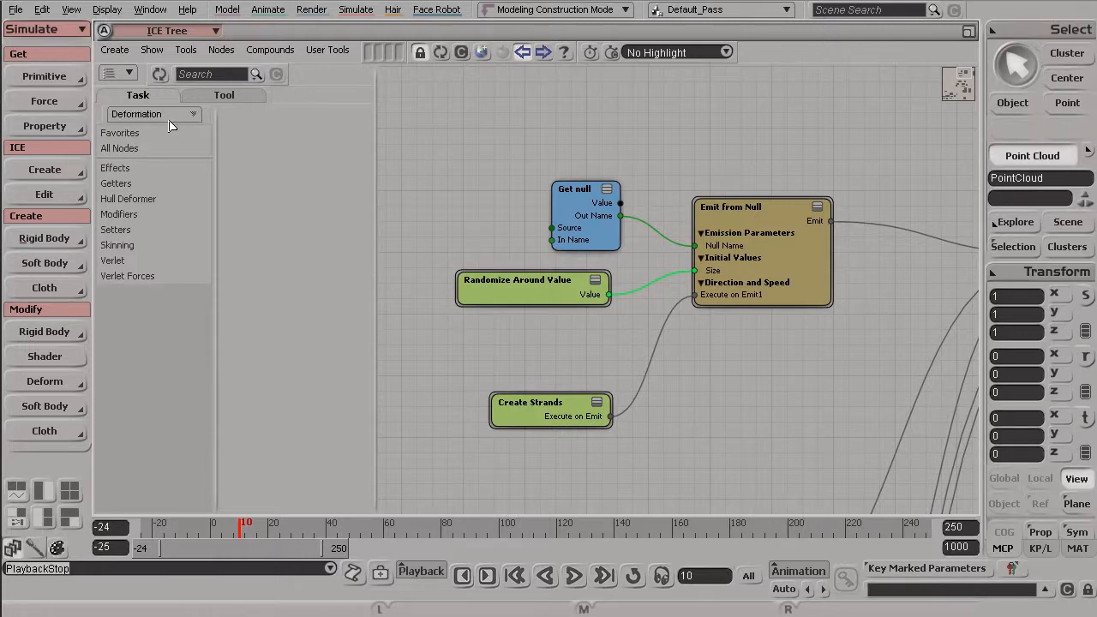
pyautogui.click(152, 114)
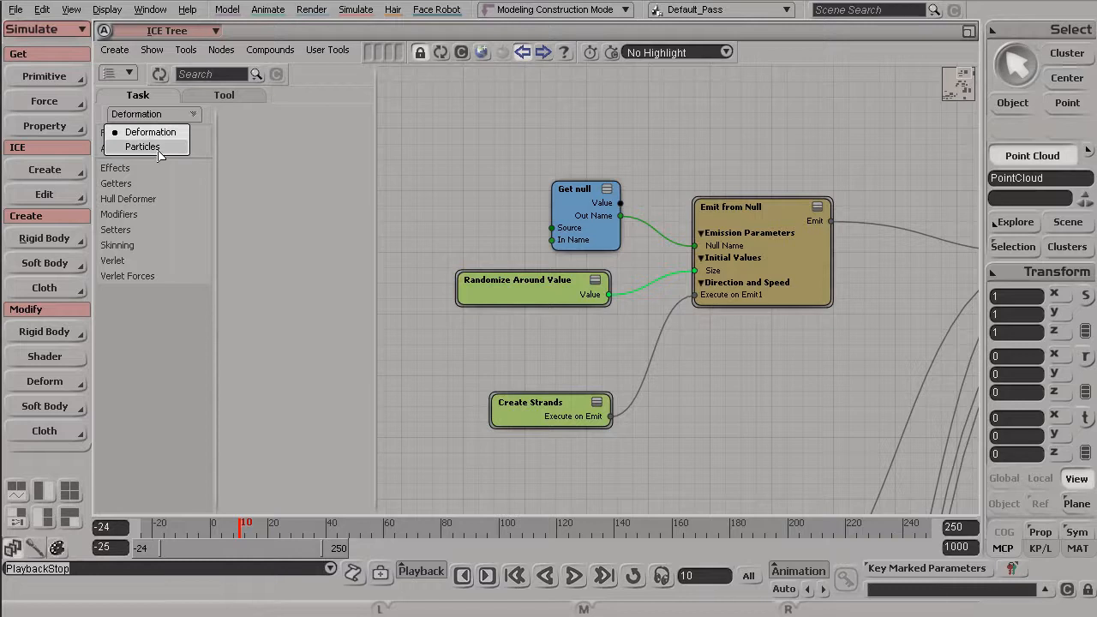
pyautogui.click(143, 147)
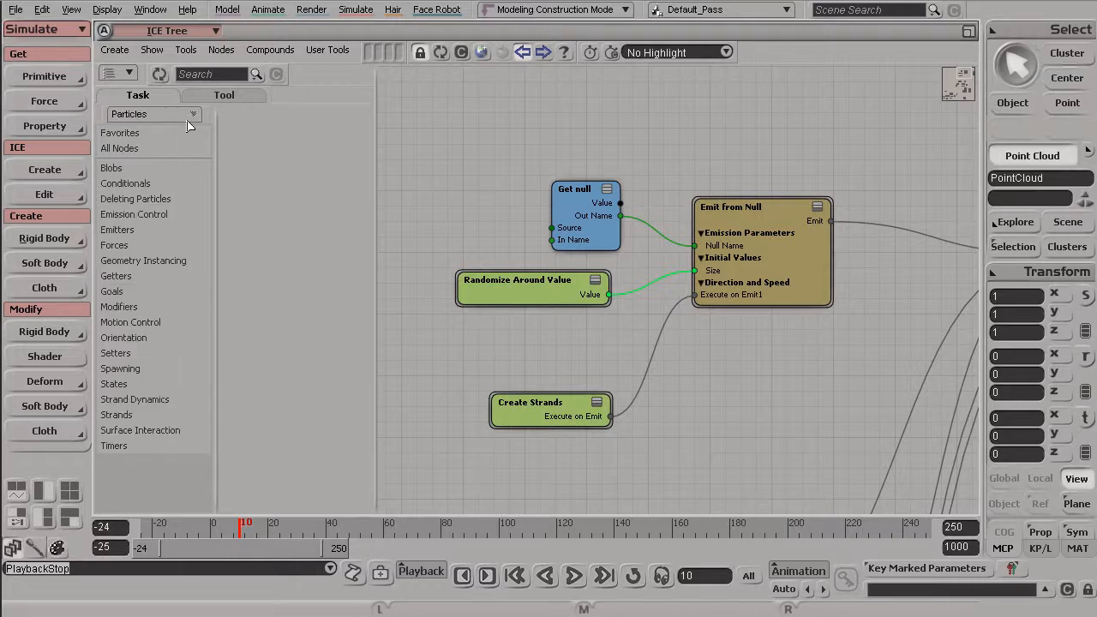
pyautogui.moveTo(186, 358)
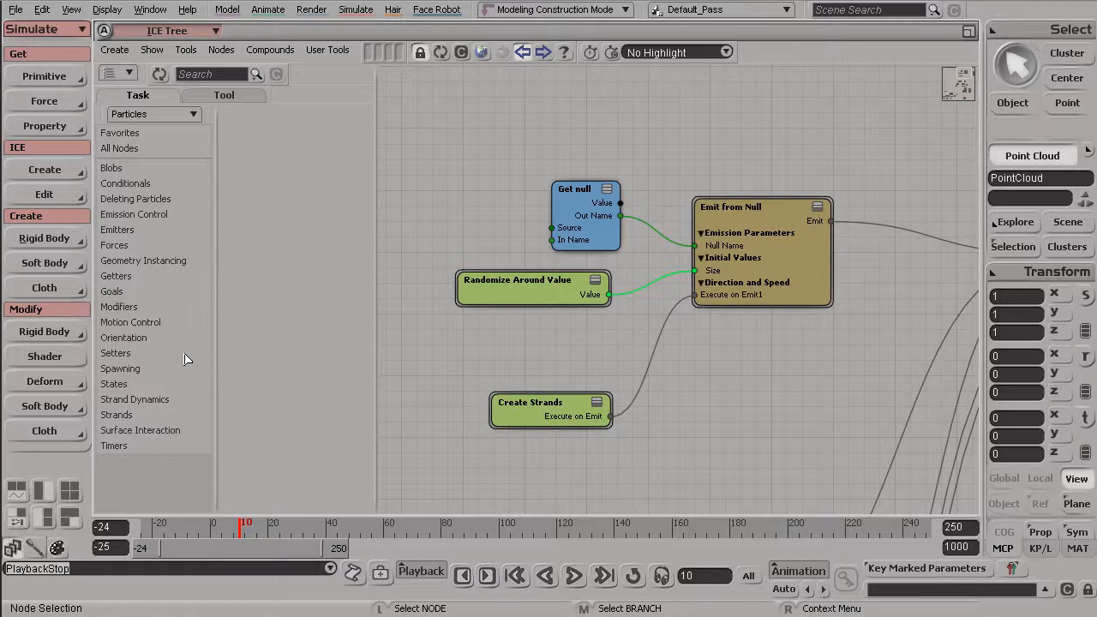
pyautogui.moveTo(140, 462)
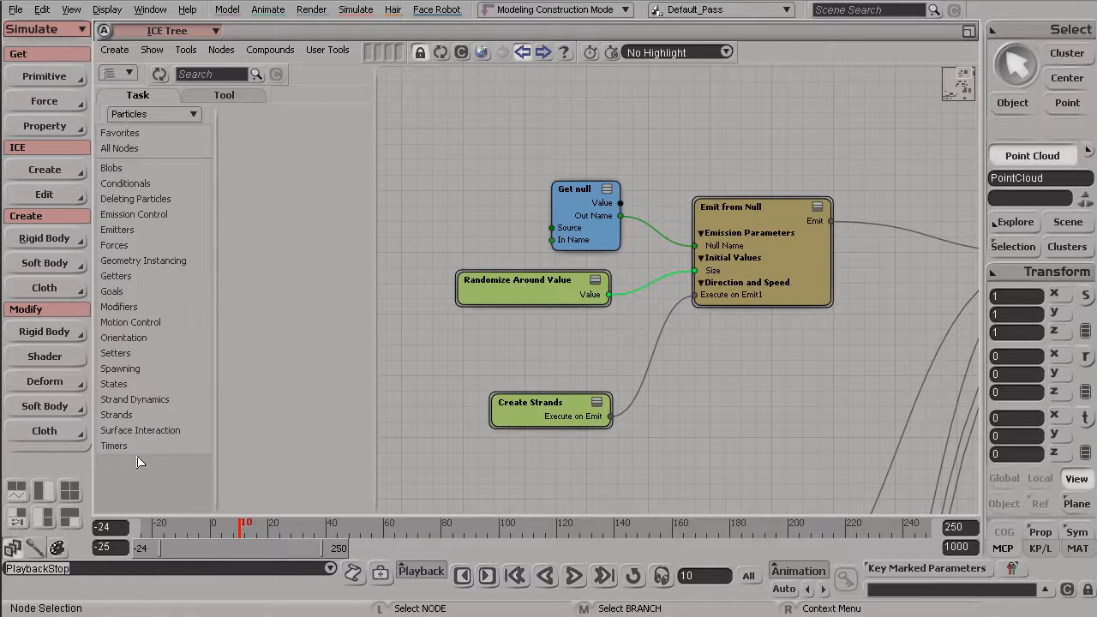
pyautogui.click(112, 167)
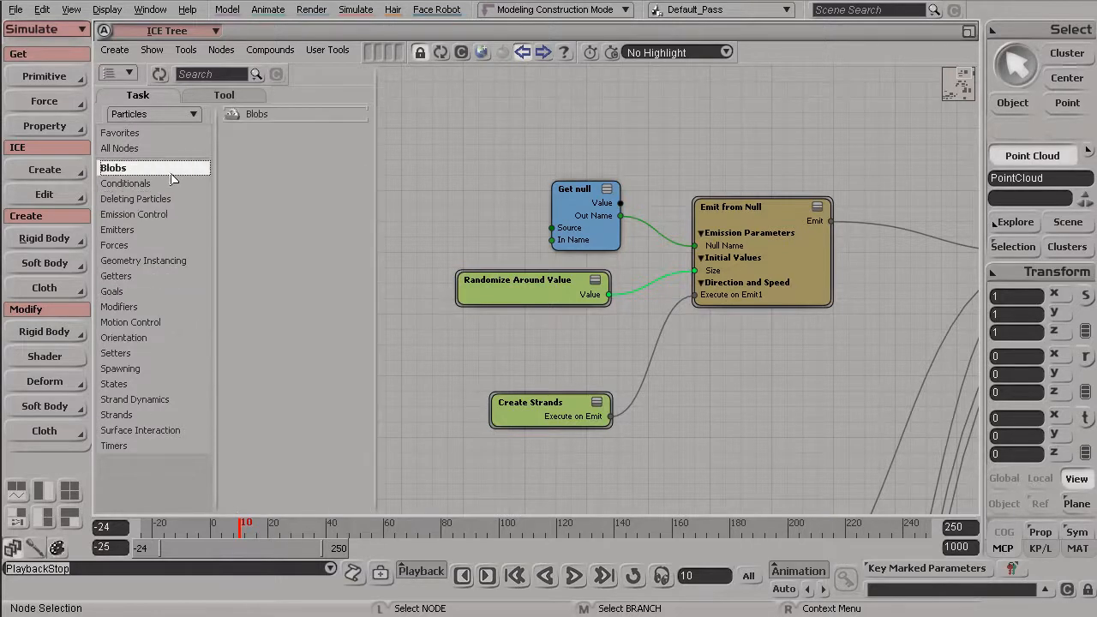
pyautogui.click(143, 260)
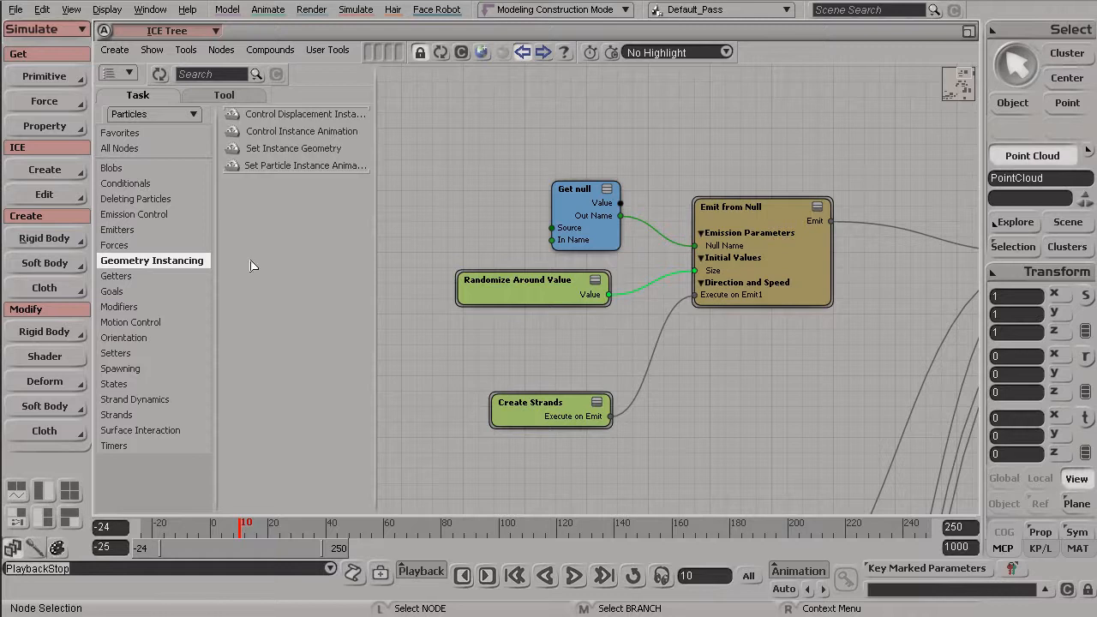
# Step: Return to tool categories and browse Color, Geometry Queries, then Conversion nodes
pyautogui.click(224, 95)
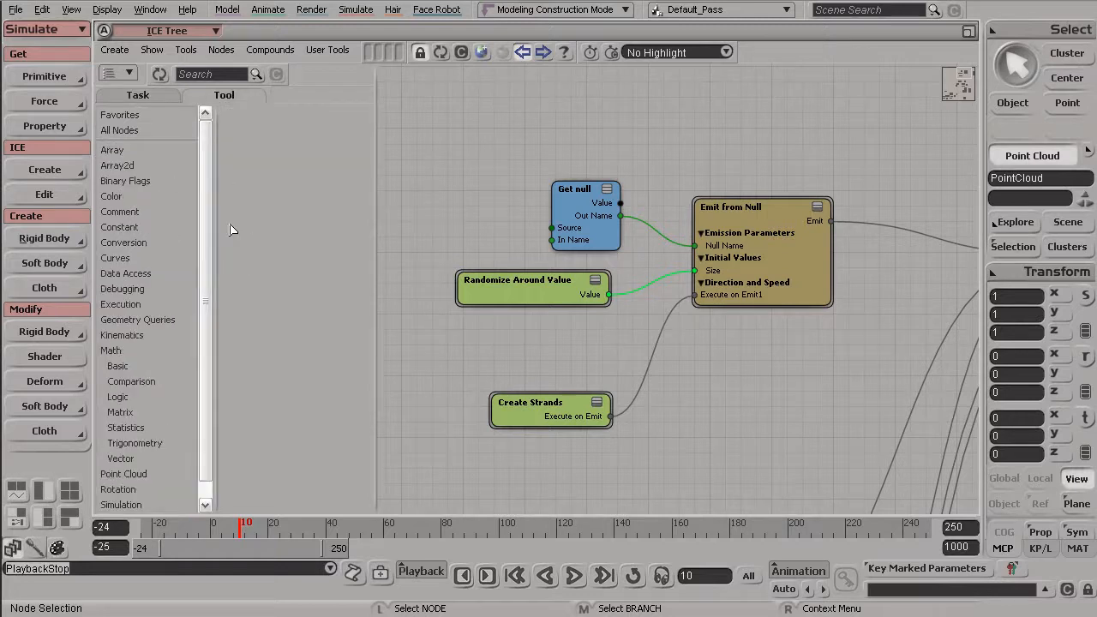
pyautogui.click(111, 196)
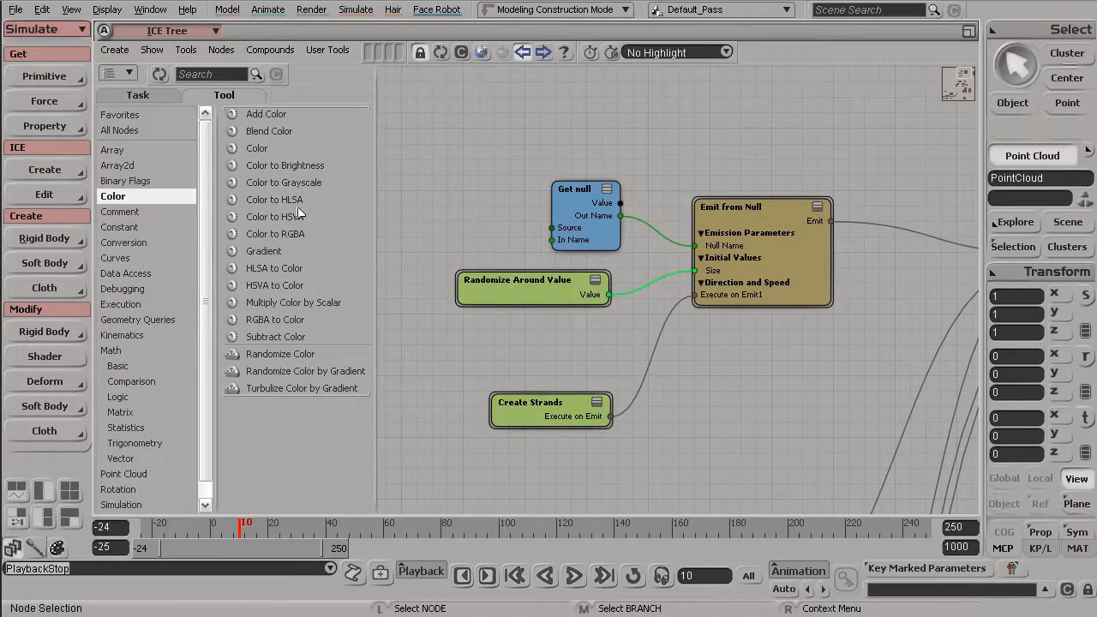
pyautogui.click(138, 303)
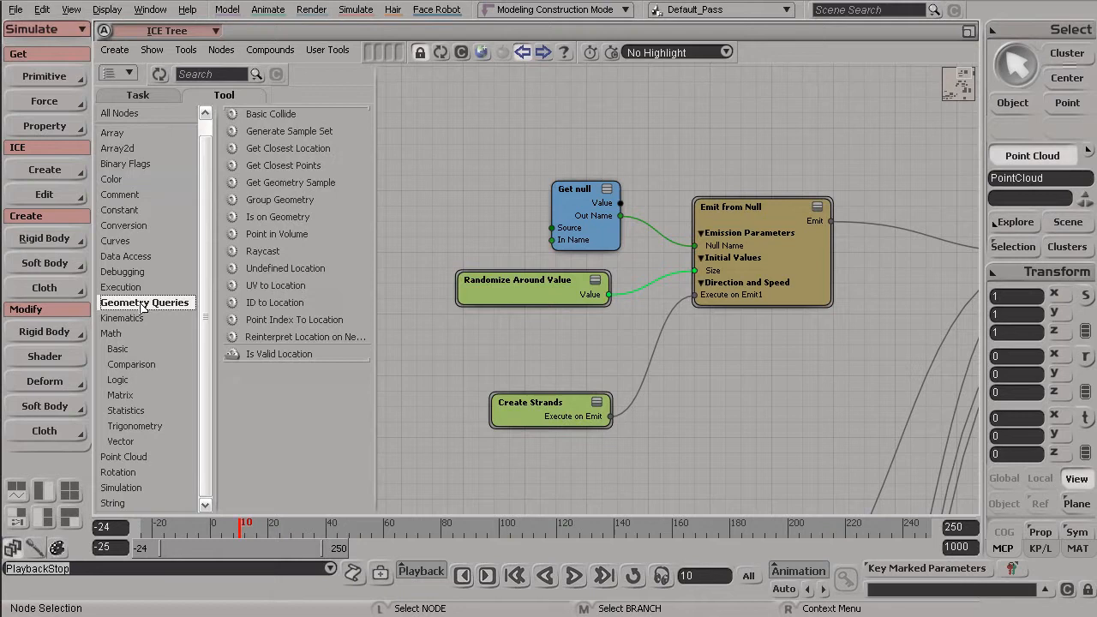
pyautogui.moveTo(153, 249)
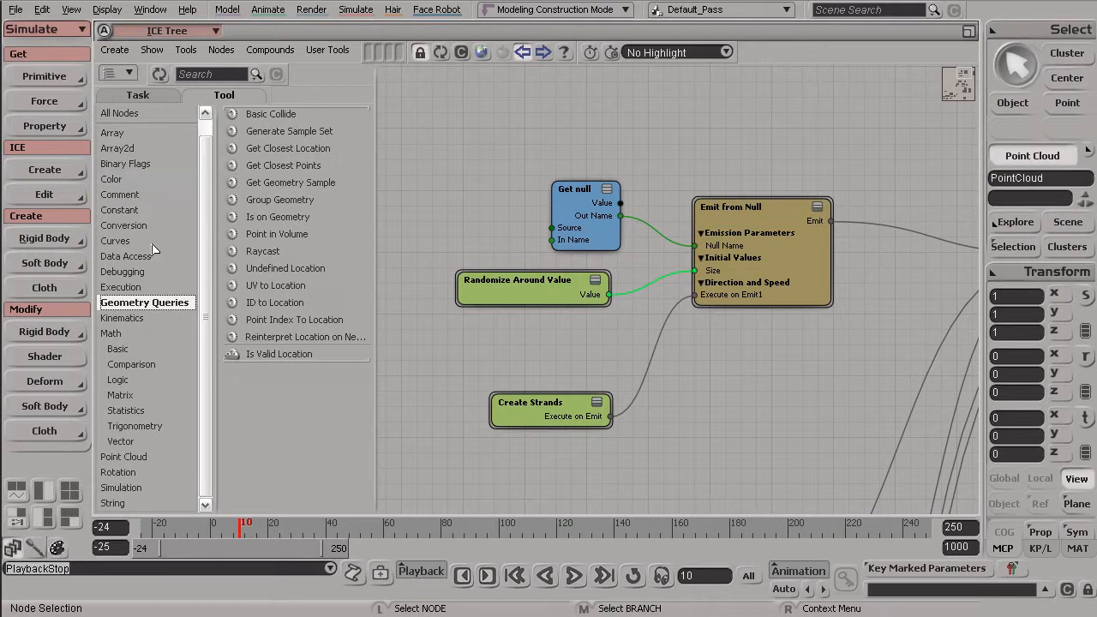
pyautogui.click(112, 178)
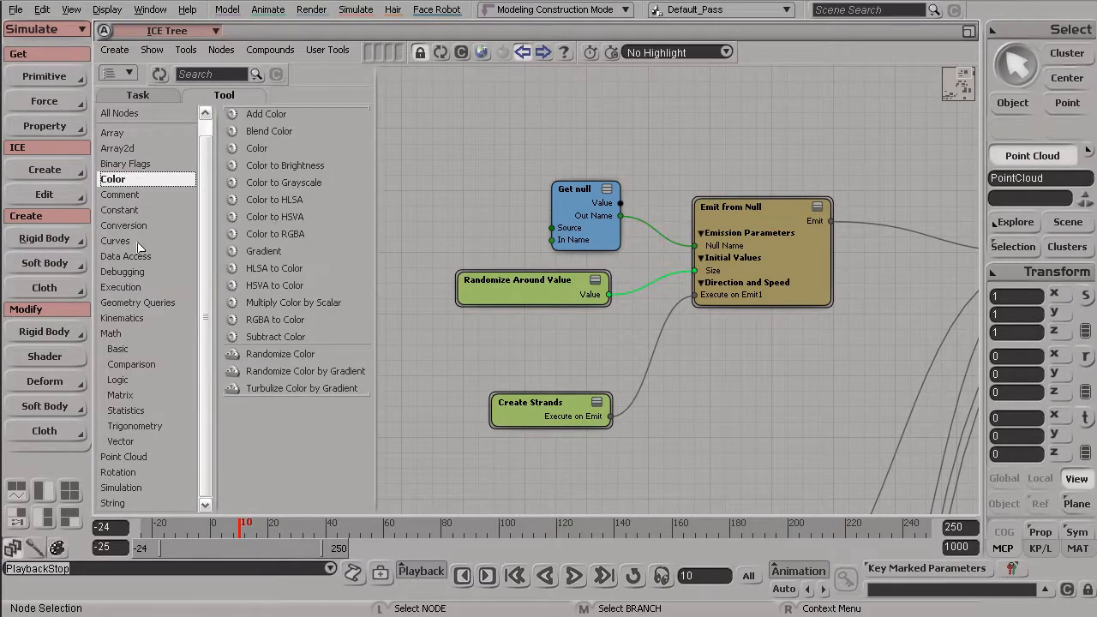
pyautogui.click(127, 242)
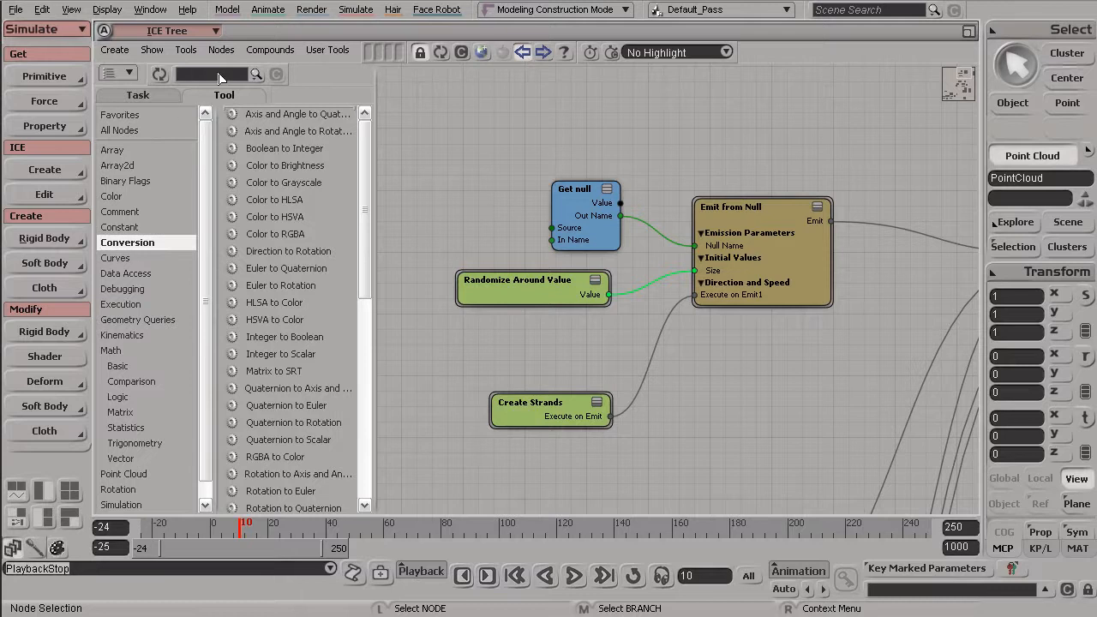
pyautogui.moveTo(205, 83)
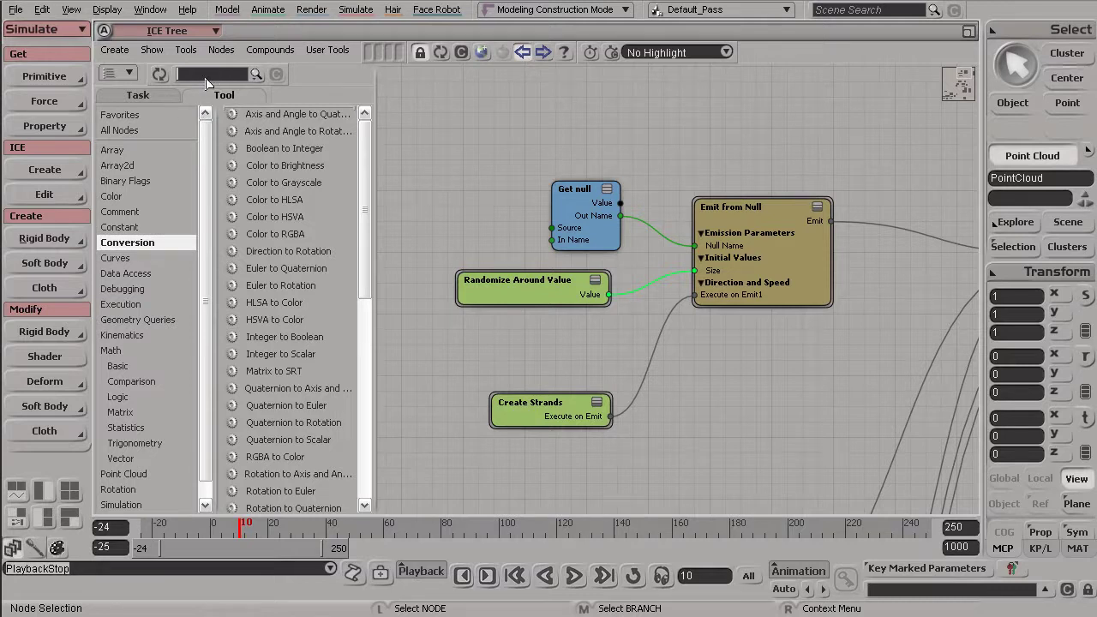
# Step: Filter the node library with 'color' and scroll through the matching nodes
pyautogui.write('color')
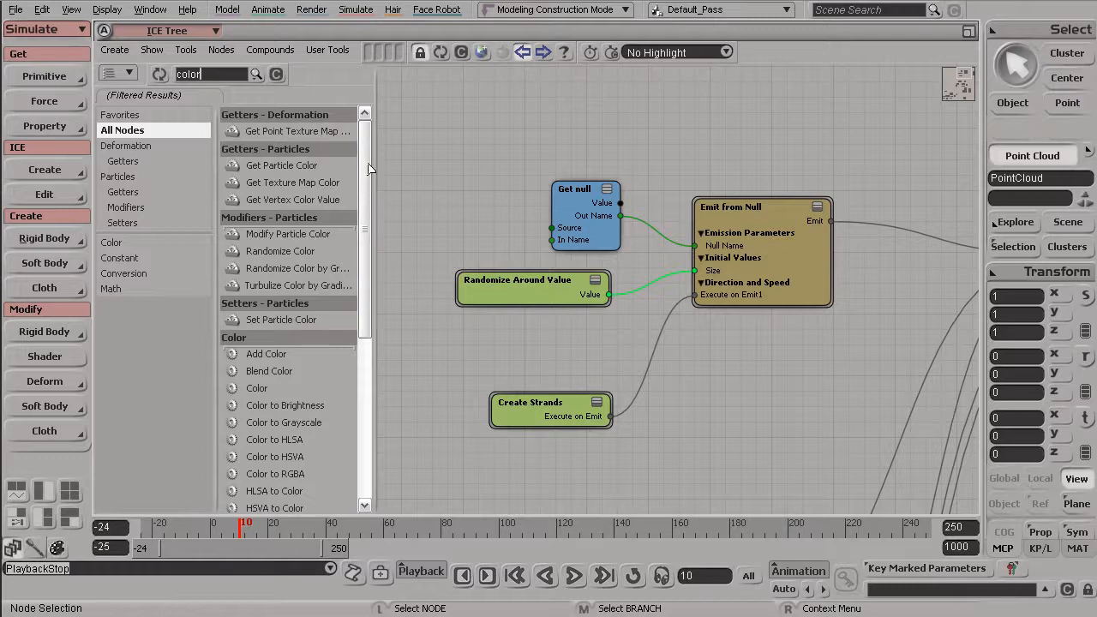
pyautogui.scroll(-3)
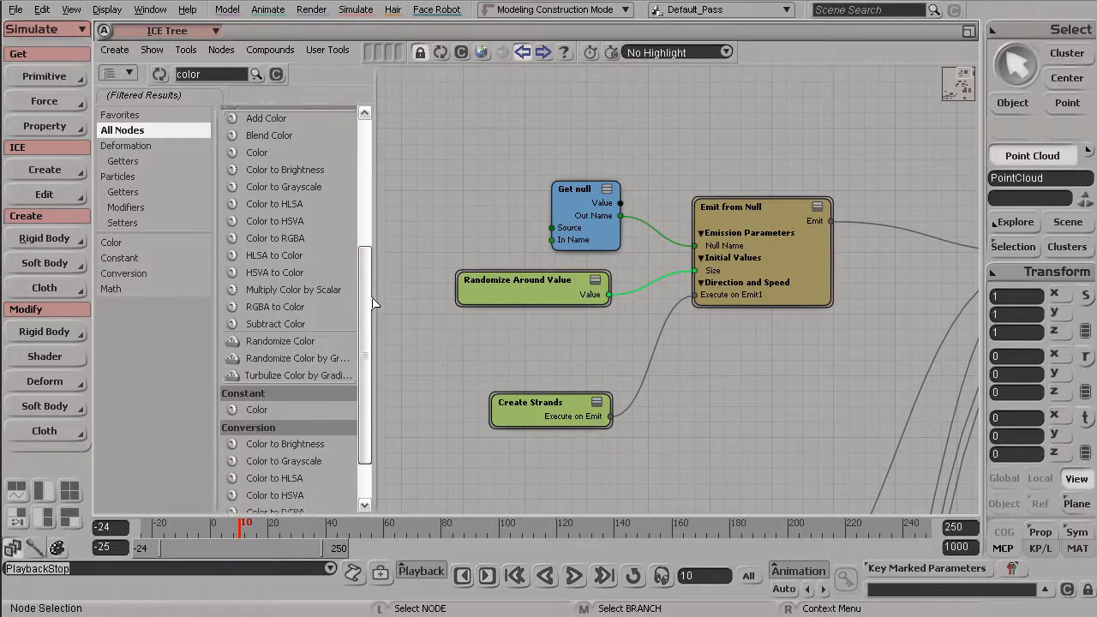
pyautogui.scroll(-3)
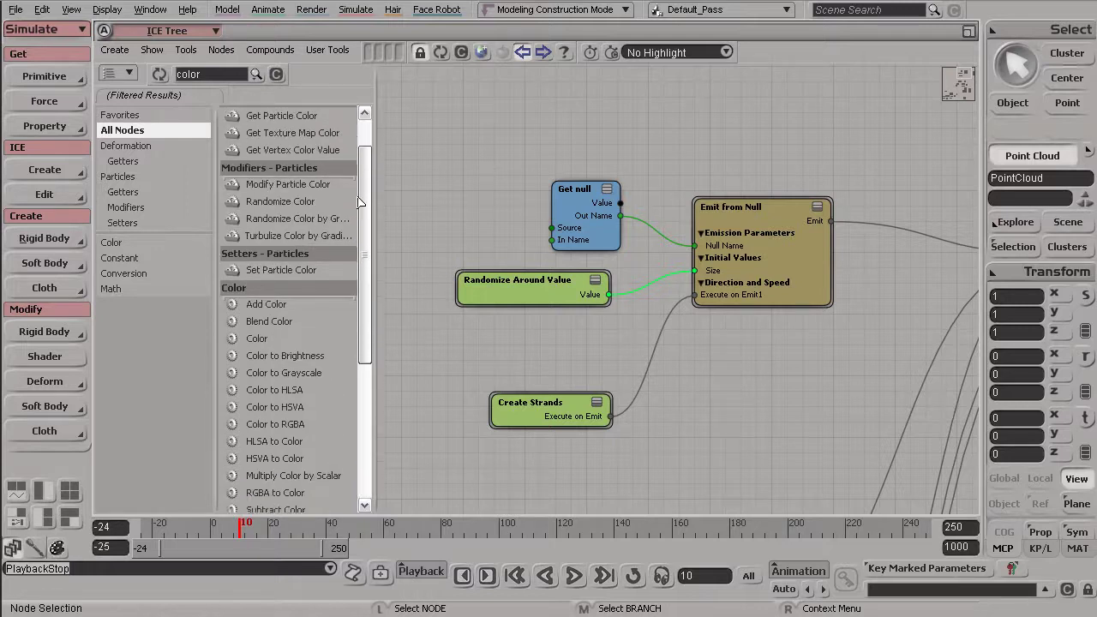
pyautogui.scroll(-3)
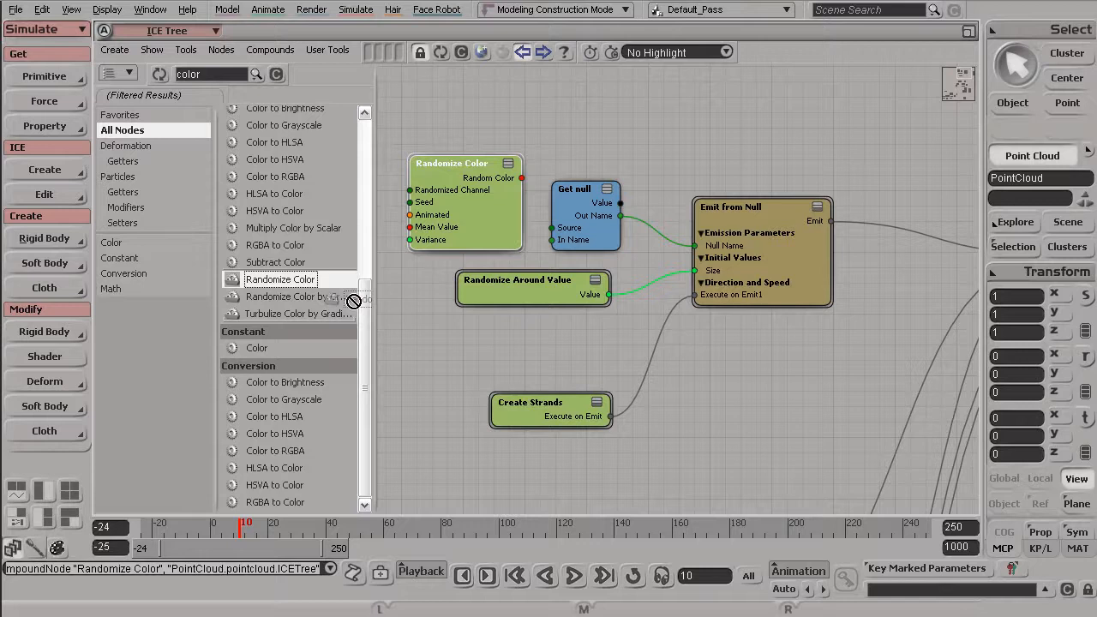
# Step: Drop and delete a duplicate Randomize Color node, placing the remaining one beside Get null
pyautogui.moveTo(280, 278); pyautogui.dragTo(450, 386)
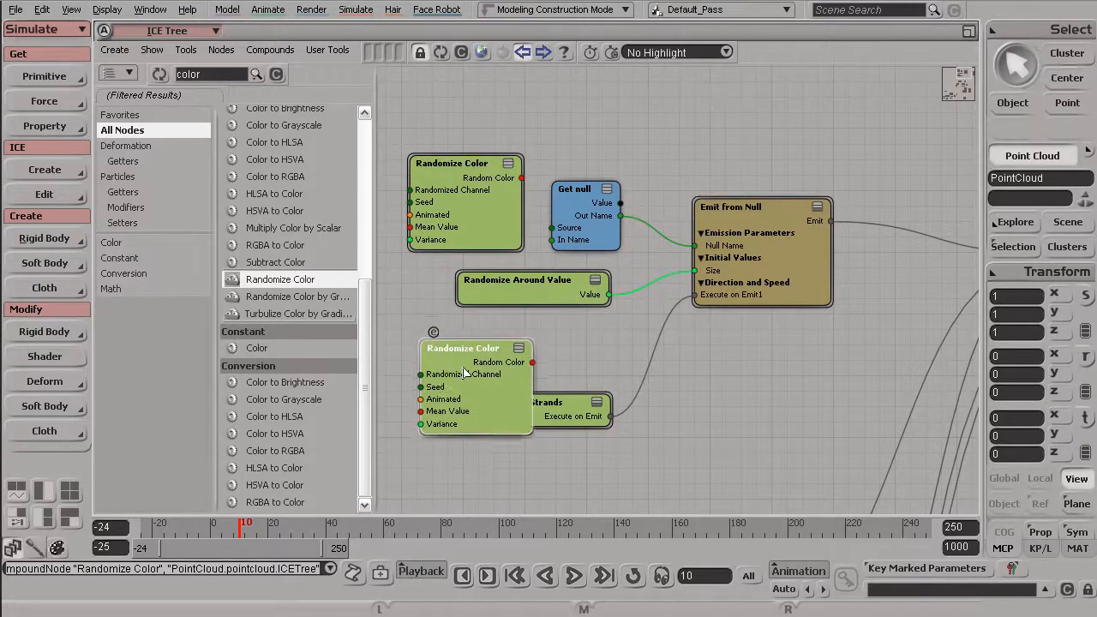
pyautogui.moveTo(463, 348); pyautogui.dragTo(588, 341)
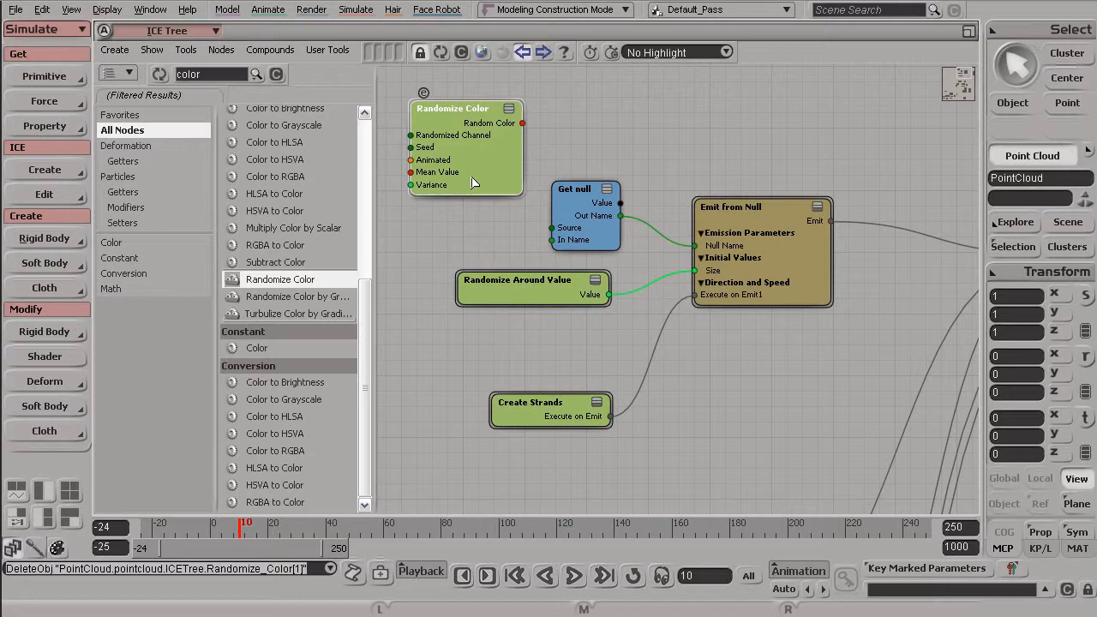
pyautogui.moveTo(523, 123); pyautogui.dragTo(694, 92)
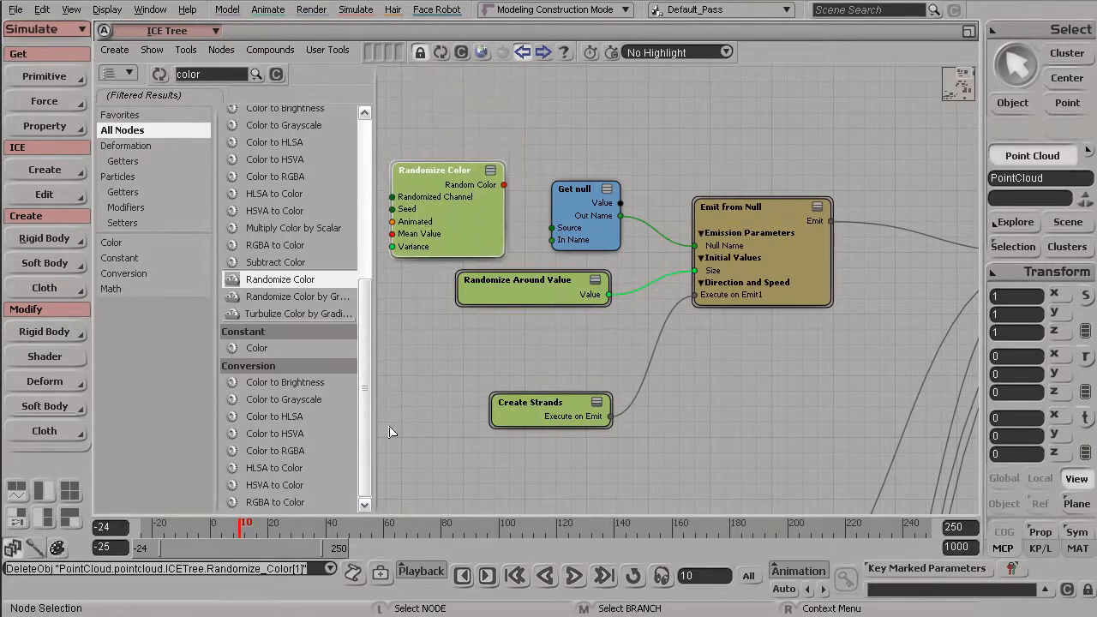
# Step: Wire Random Color into the expanded Emit from Null's Color port and show the viewport
pyautogui.click(816, 206)
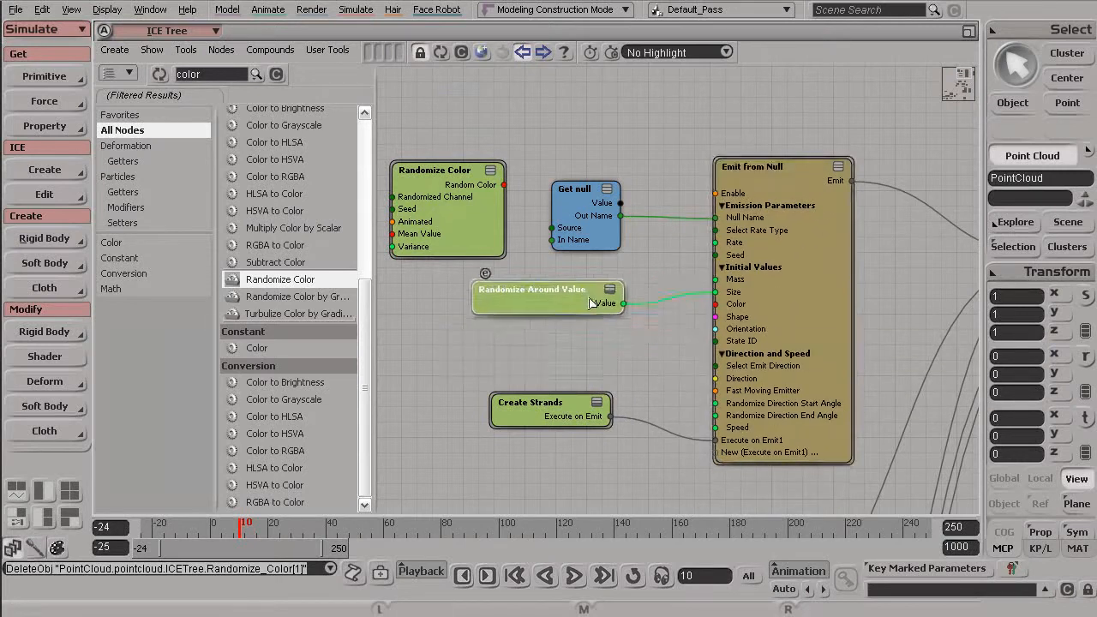
pyautogui.moveTo(433, 170); pyautogui.dragTo(508, 288)
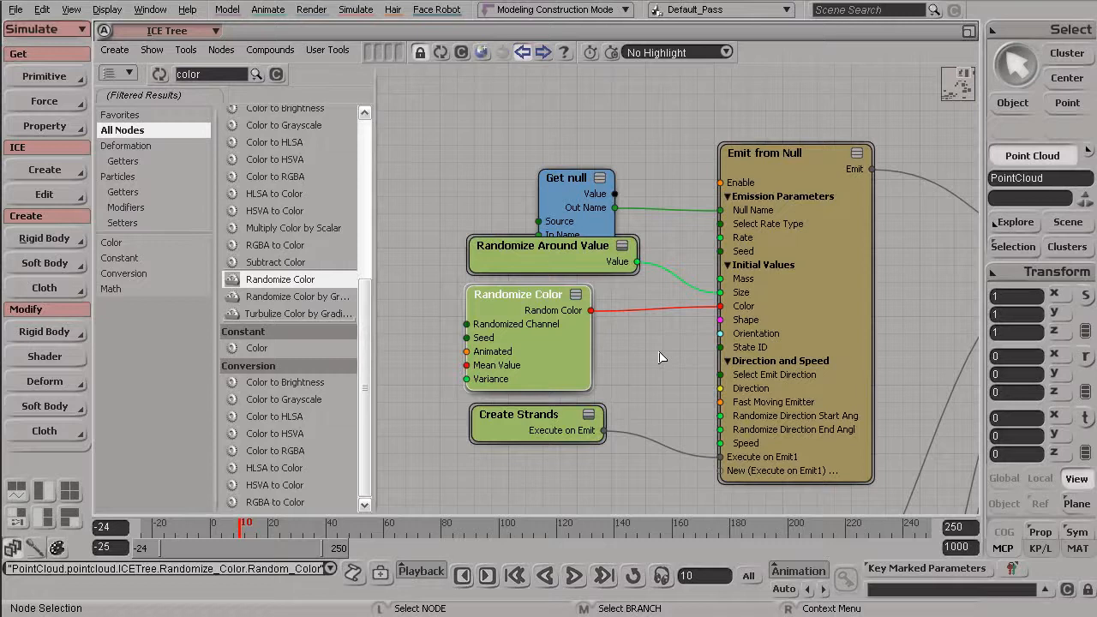
pyautogui.click(969, 32)
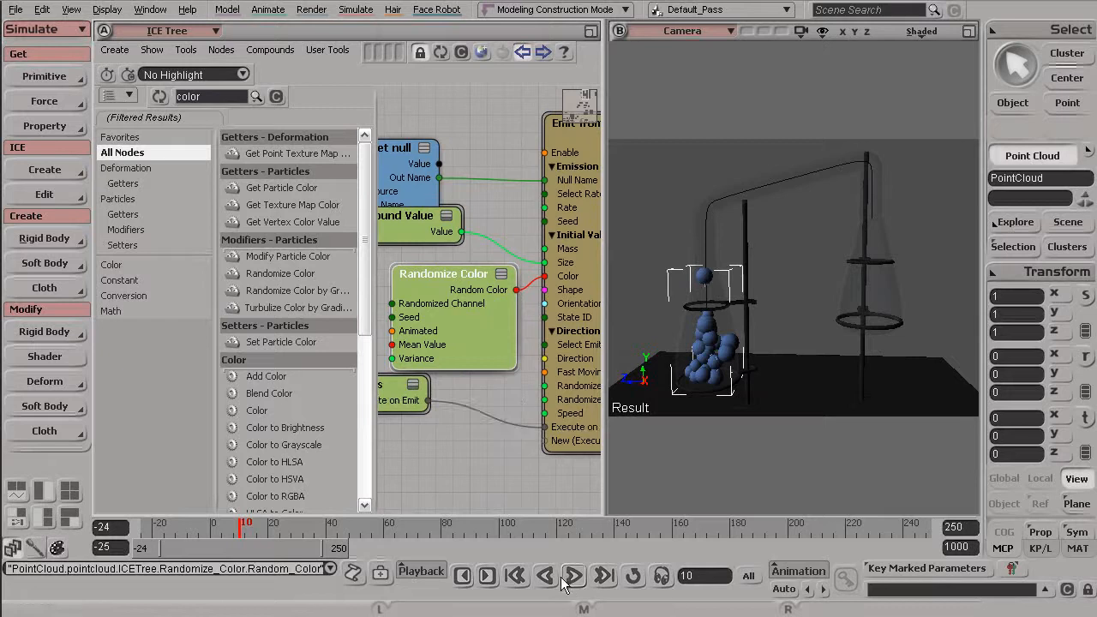
# Step: Play the simulation from the start frame and stop around frame 126
pyautogui.click(573, 576)
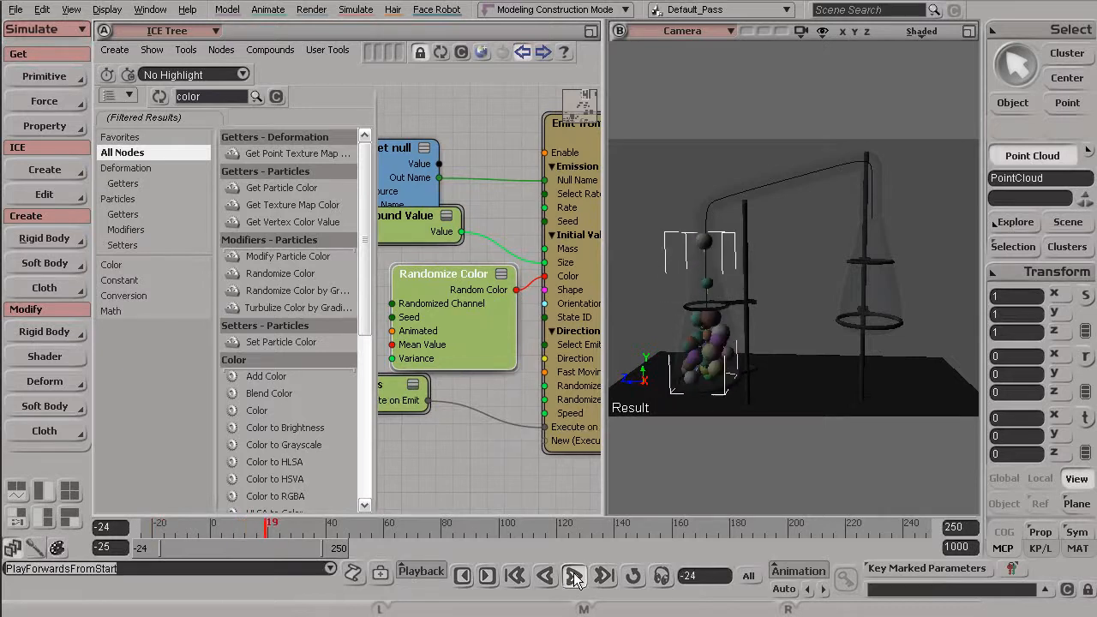
pyautogui.click(571, 576)
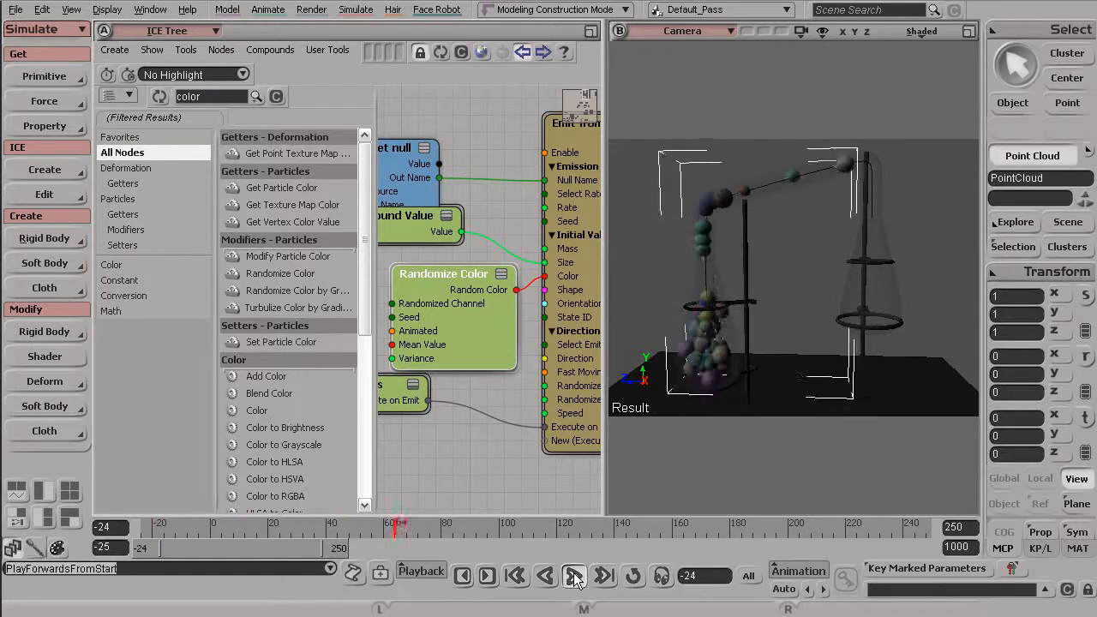
pyautogui.click(573, 576)
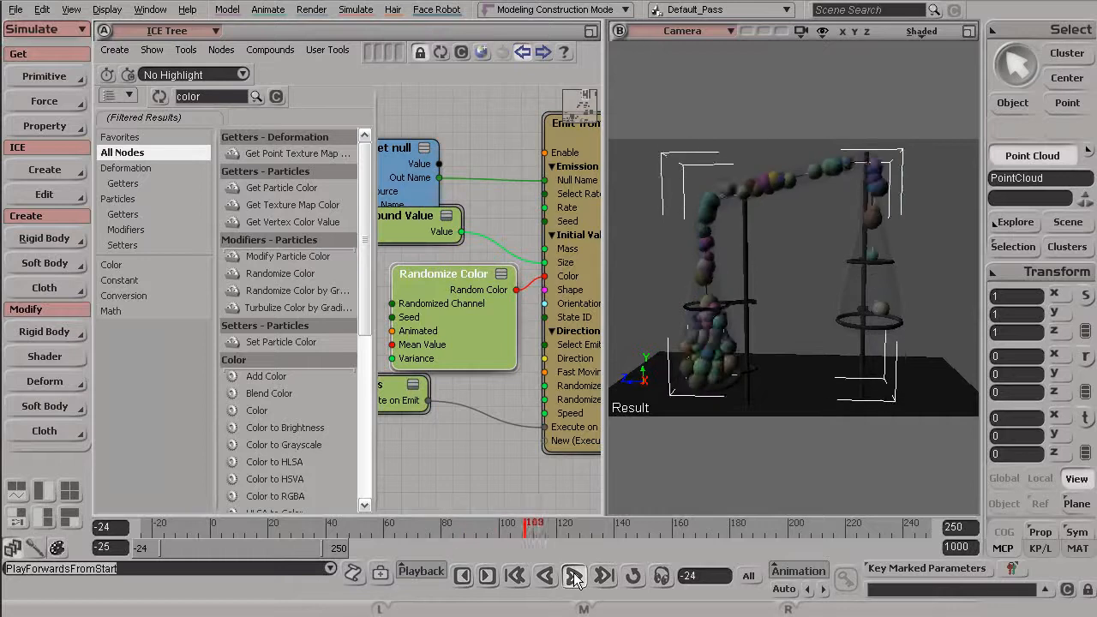
pyautogui.click(573, 576)
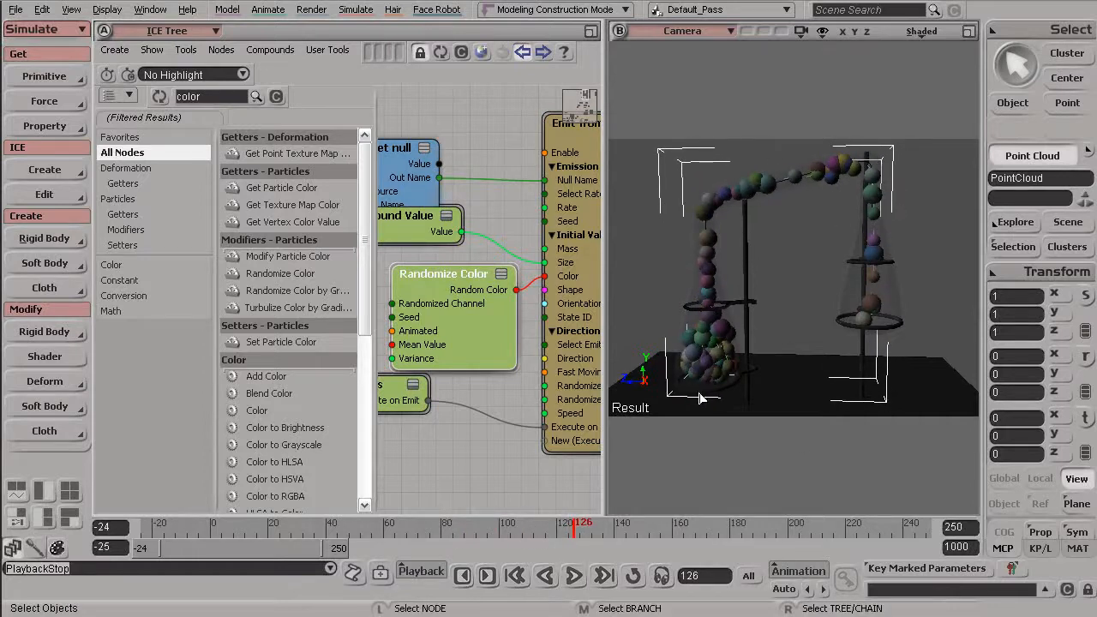
# Step: Set the Randomize Color mean colour to a blue shade
pyautogui.doubleClick(443, 274)
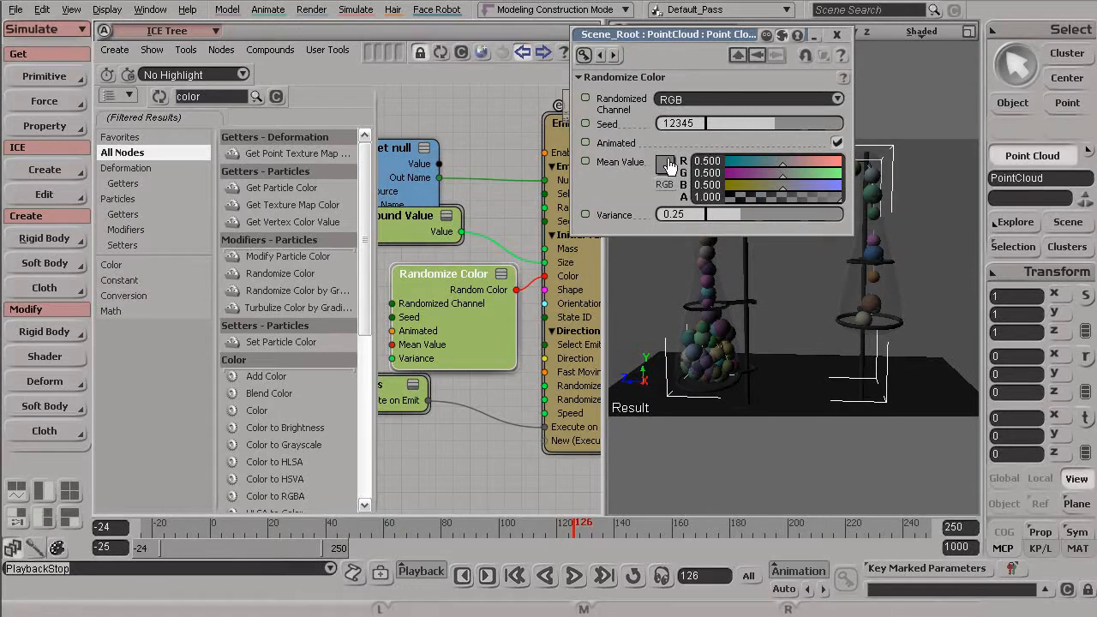
pyautogui.click(669, 163)
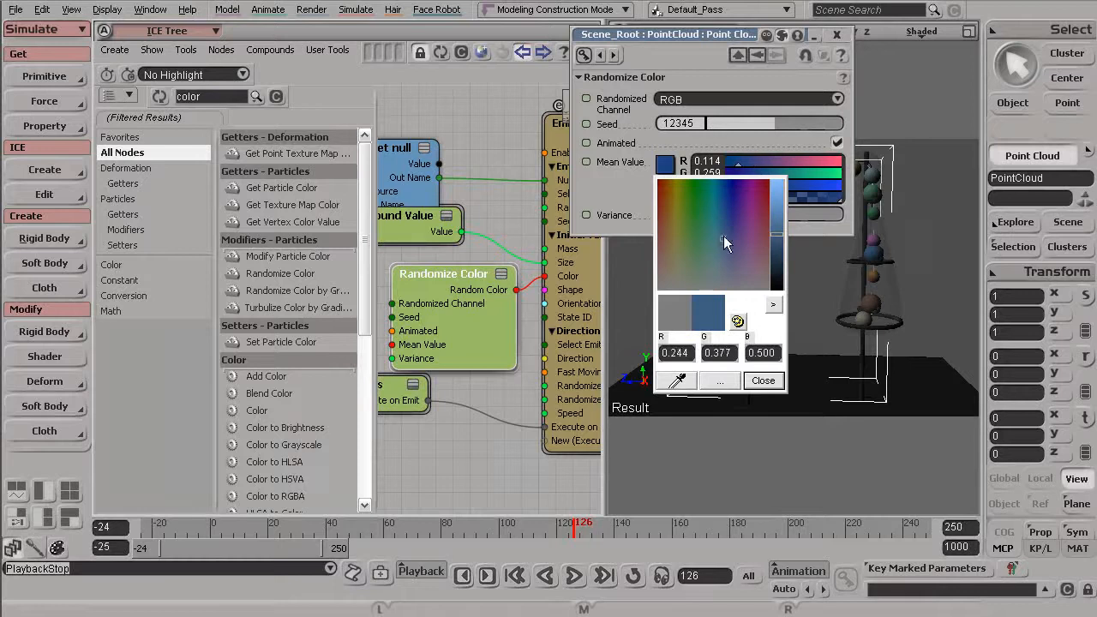
pyautogui.click(722, 236)
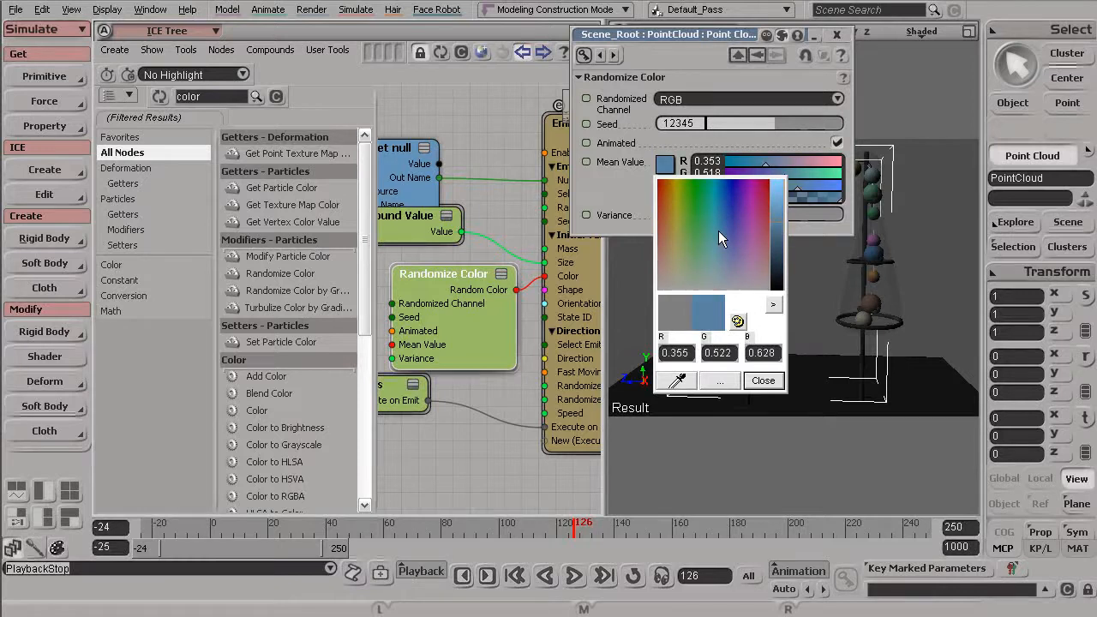
pyautogui.click(763, 380)
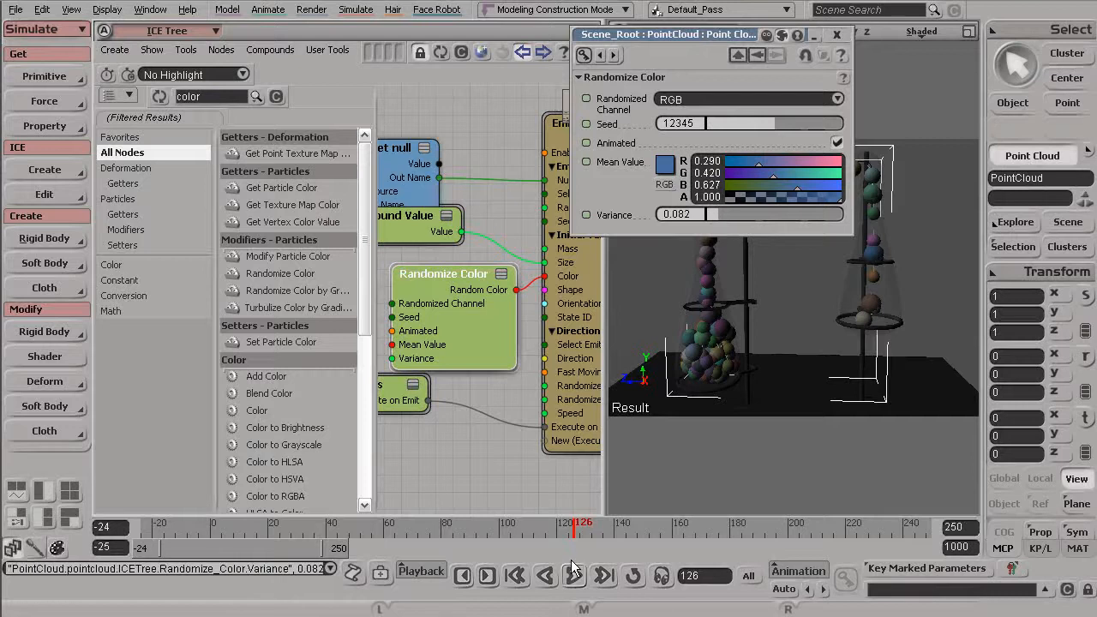
# Step: Set the colour variance to 0.063 and replay the simulation
pyautogui.click(574, 575)
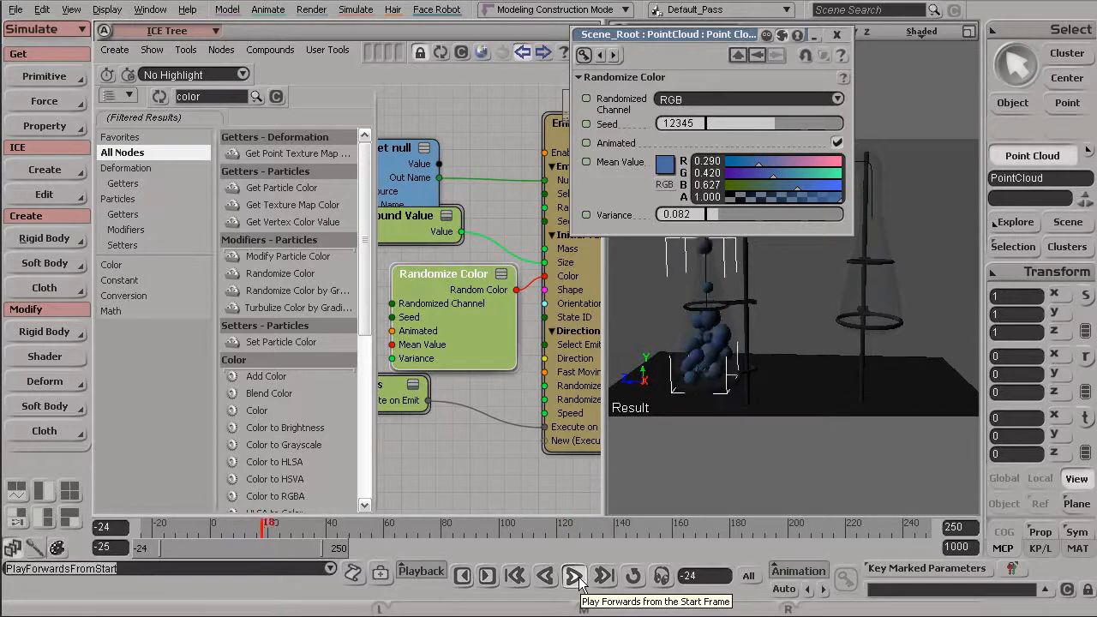
pyautogui.click(569, 575)
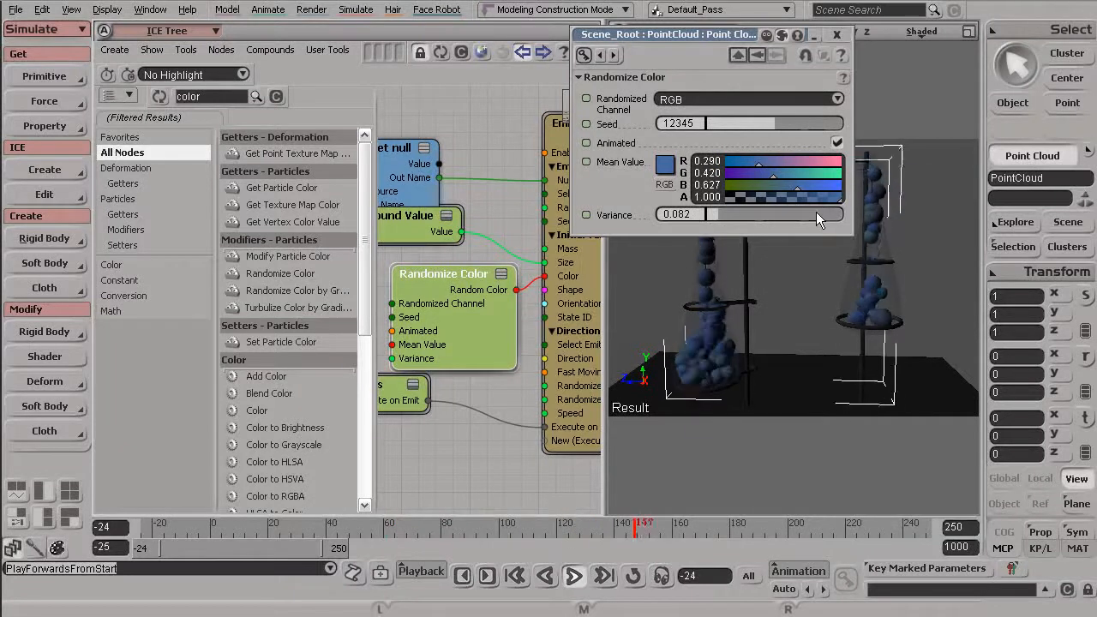
pyautogui.moveTo(703, 214); pyautogui.dragTo(823, 214)
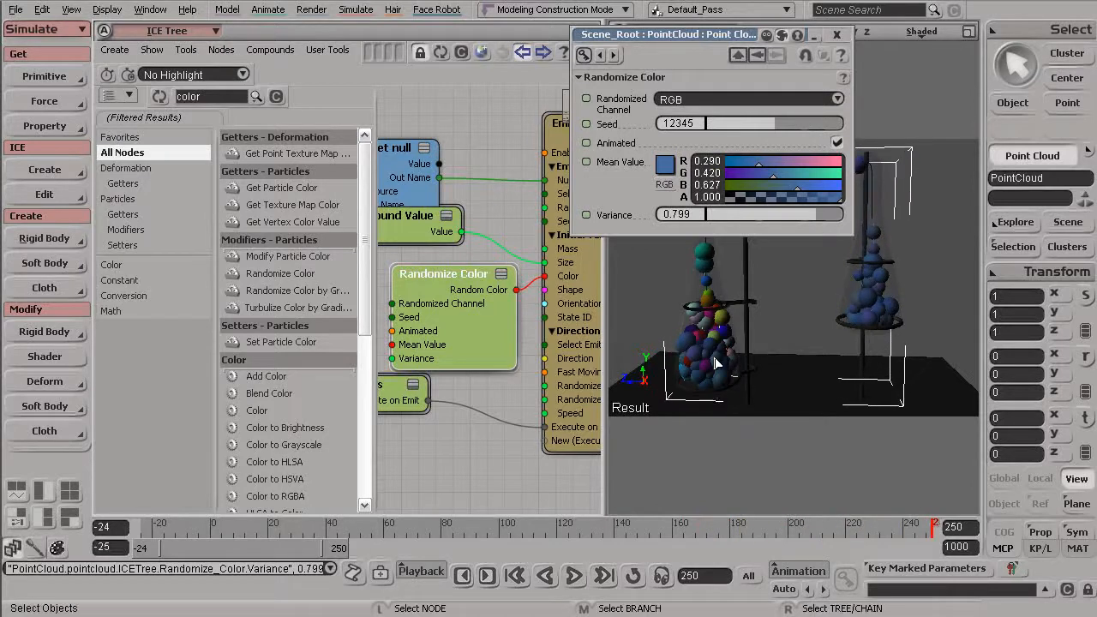
pyautogui.click(571, 575)
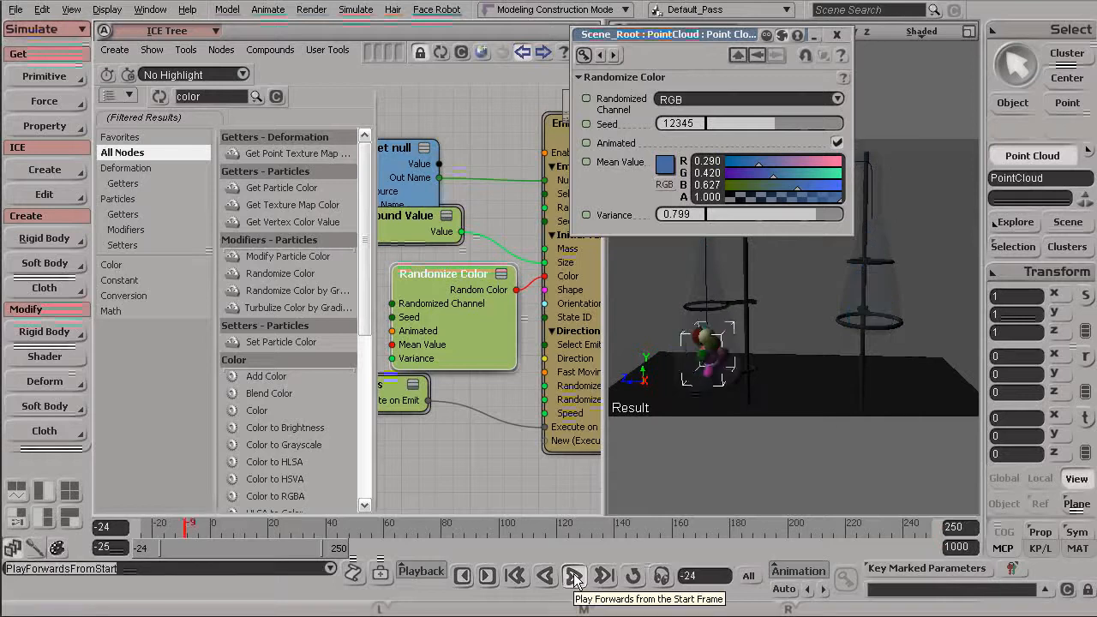
pyautogui.click(569, 576)
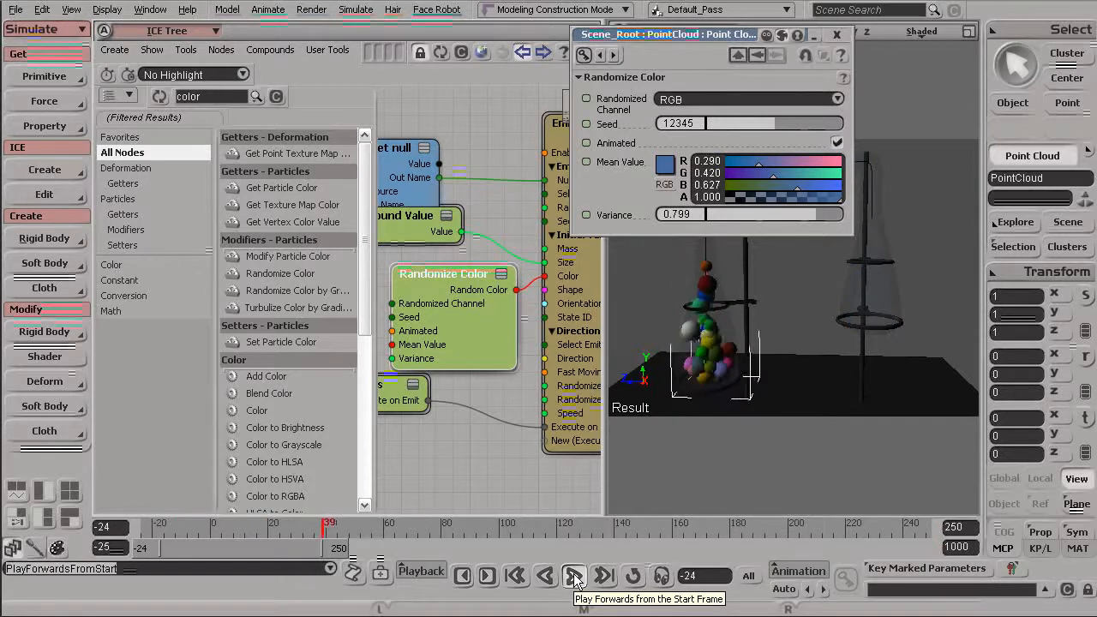
pyautogui.click(570, 575)
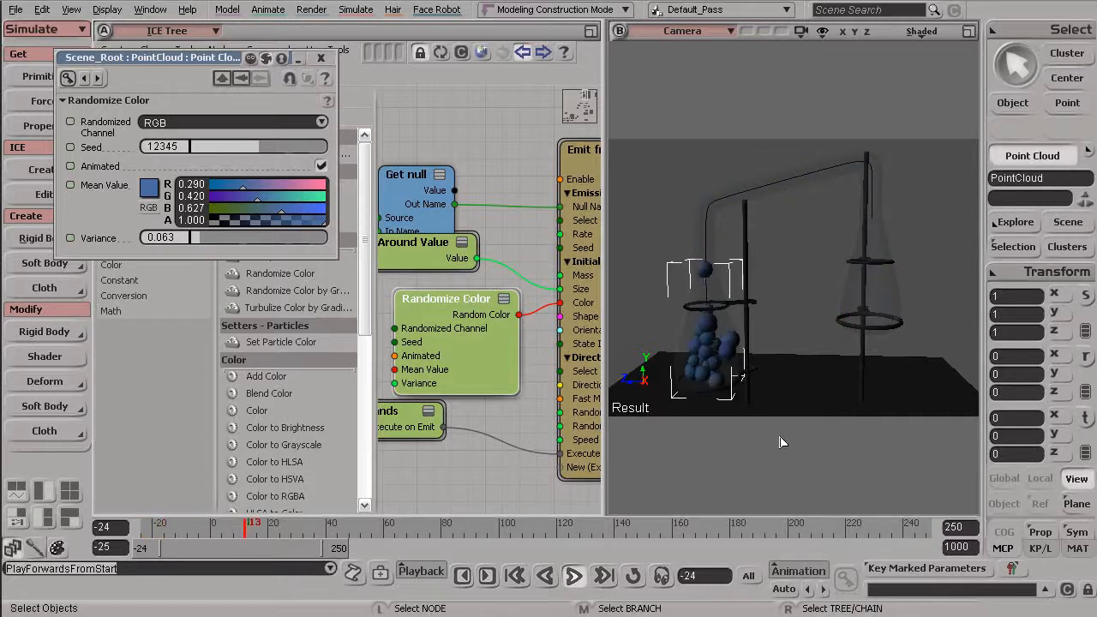
# Step: Replay the blue particles, nudge variance to 0.082, and replay again
pyautogui.click(492, 576)
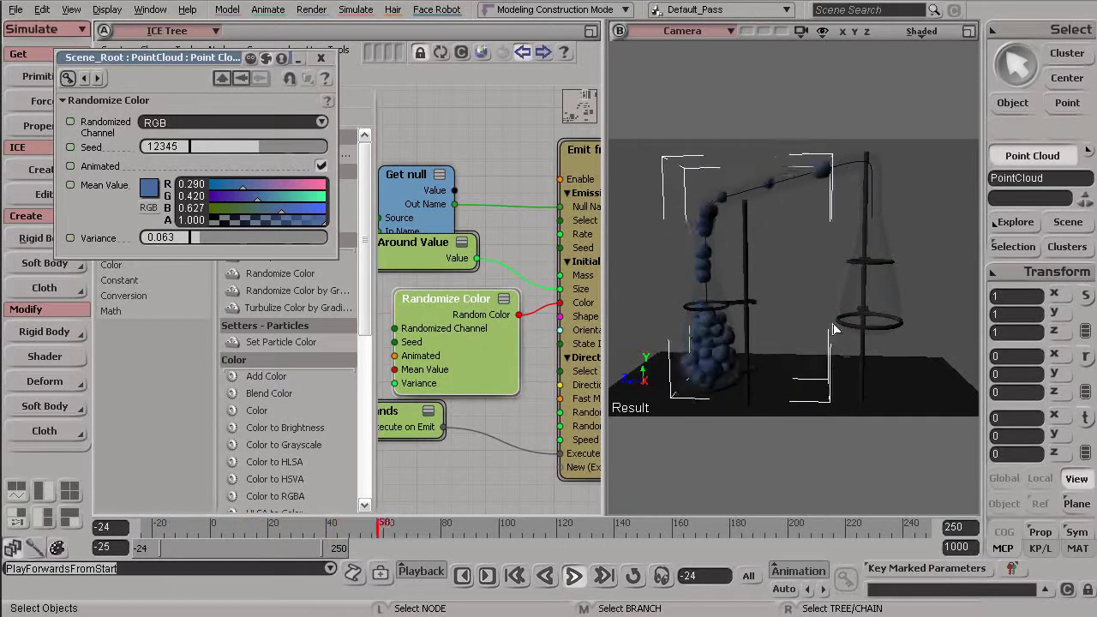
pyautogui.click(570, 574)
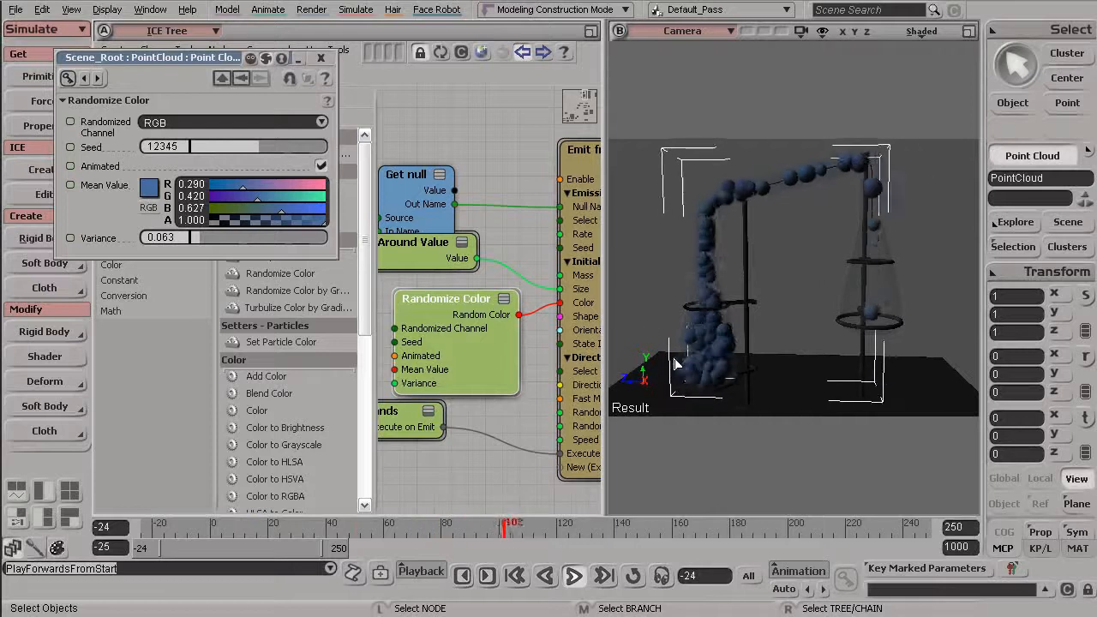
pyautogui.click(572, 572)
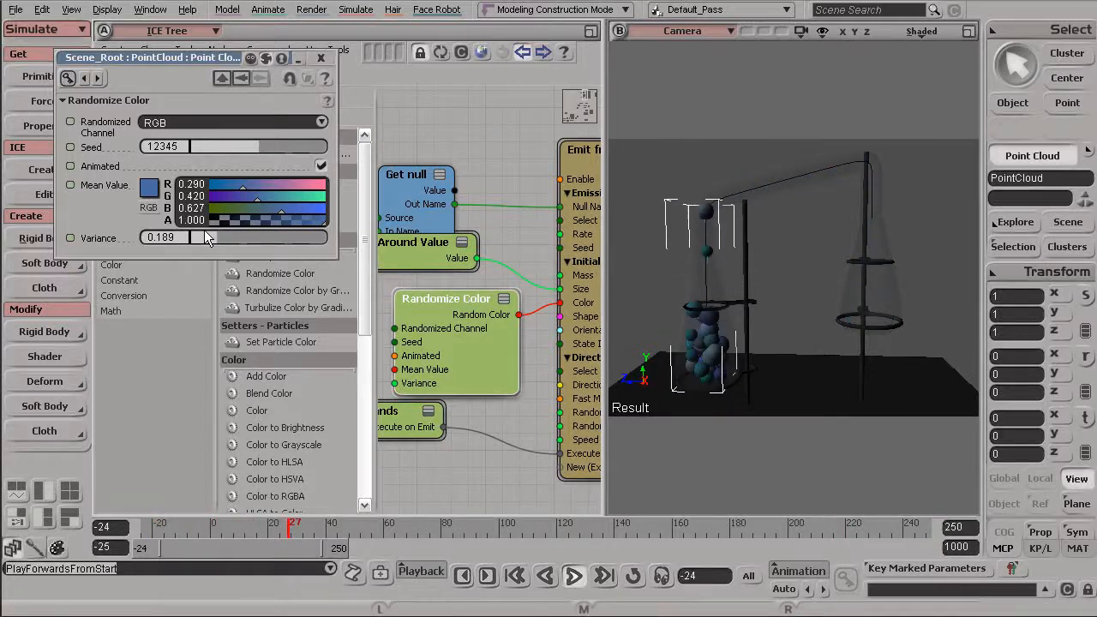
pyautogui.moveTo(206, 237); pyautogui.dragTo(206, 245)
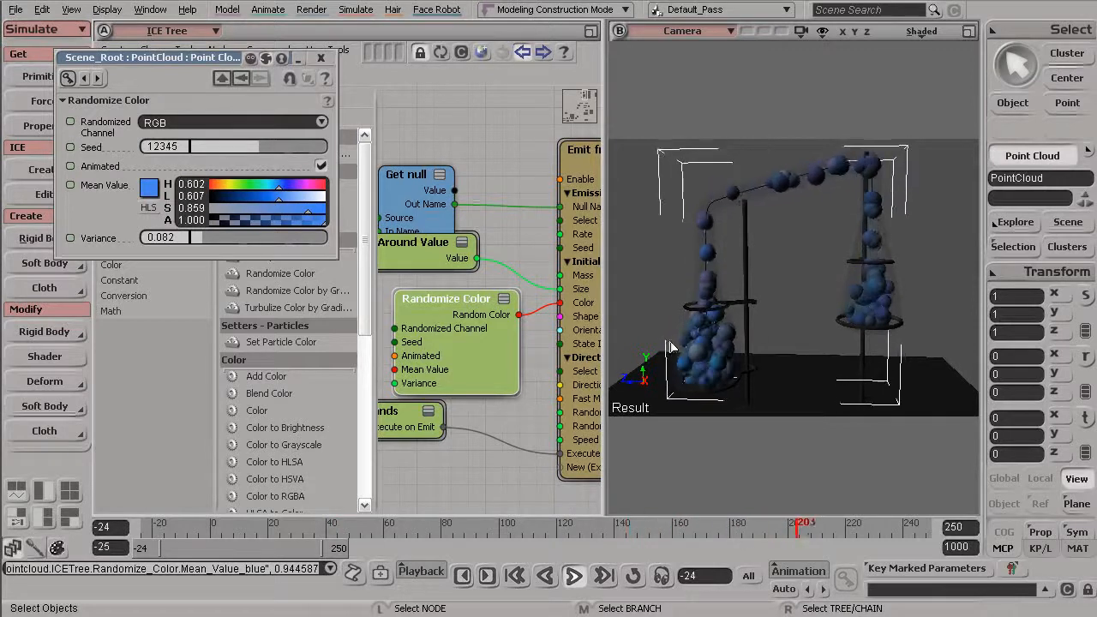
pyautogui.click(575, 576)
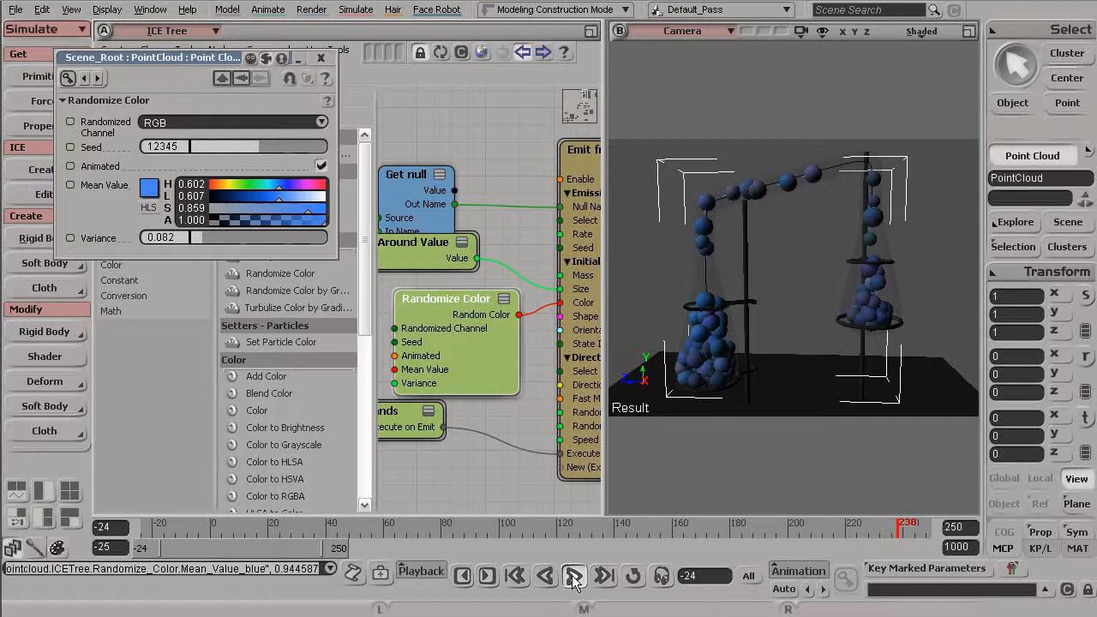
pyautogui.click(573, 576)
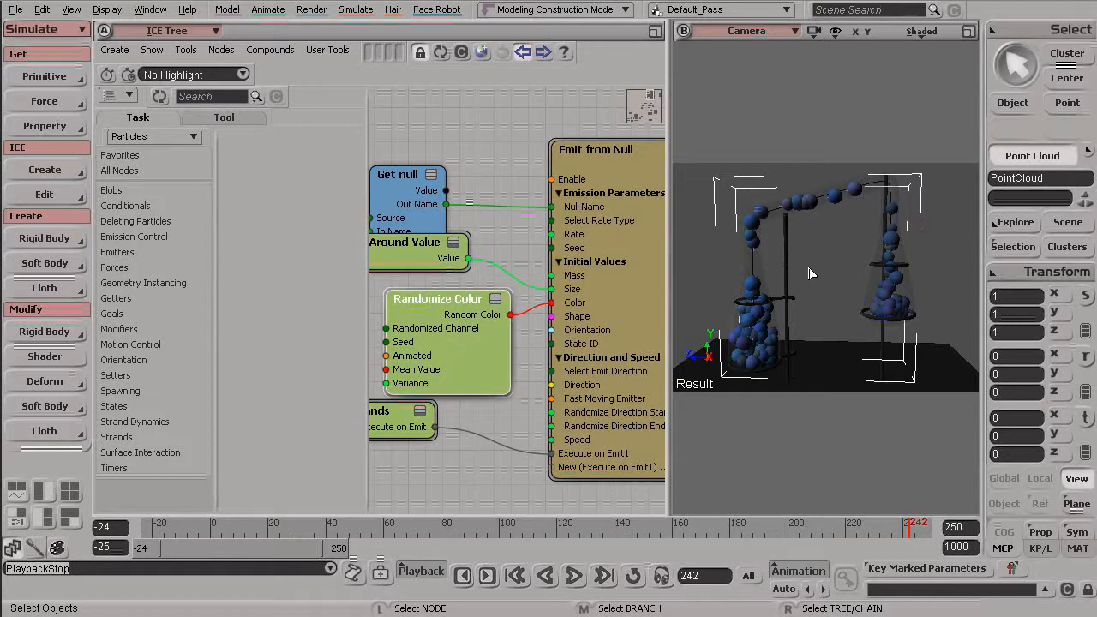
pyautogui.moveTo(785, 200)
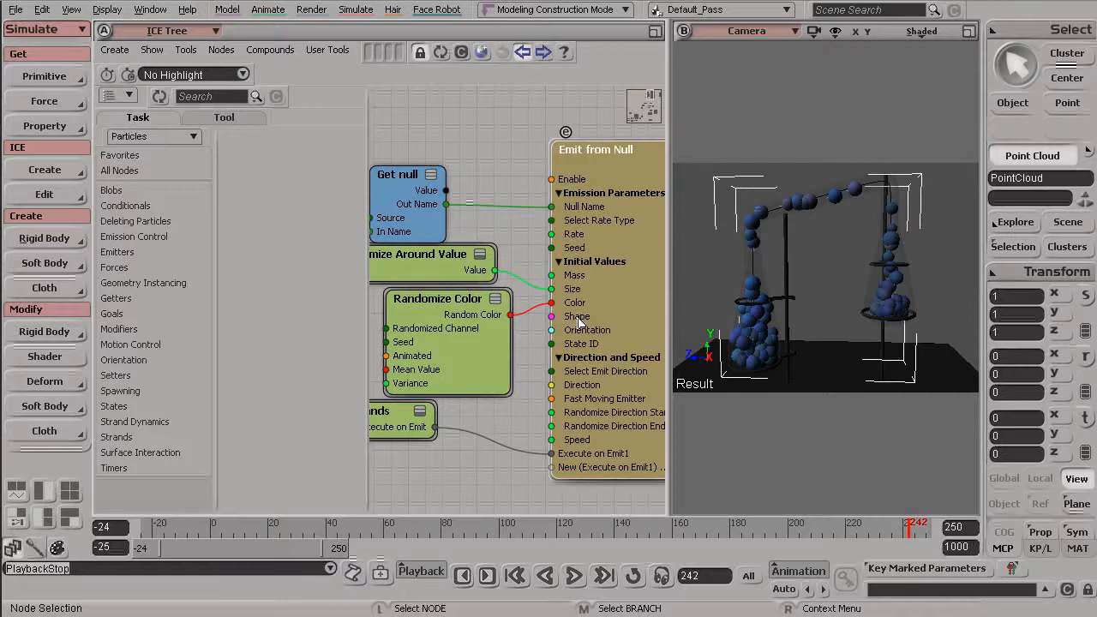
# Step: In Emit from Null, change the particle shape to Box, then to Cone
pyautogui.doubleClick(594, 150)
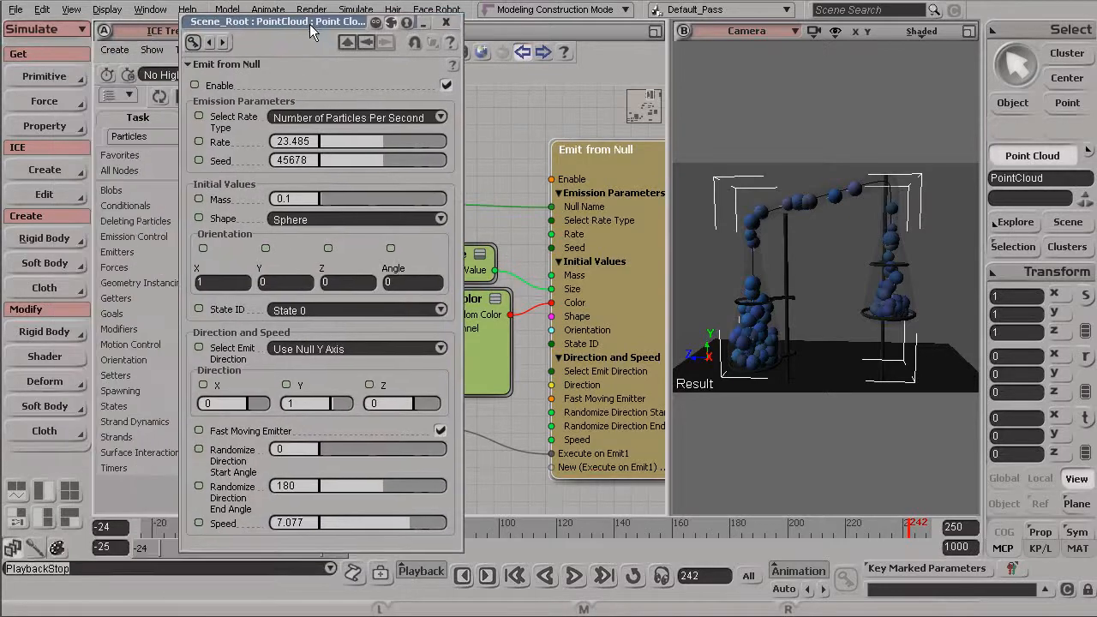
pyautogui.click(356, 219)
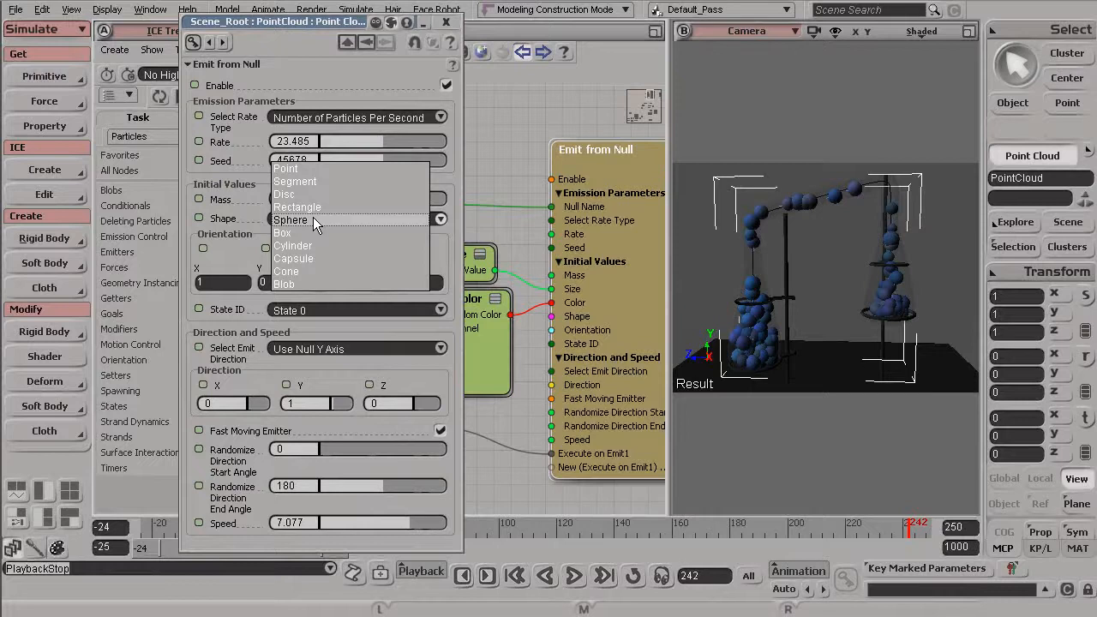
pyautogui.click(282, 232)
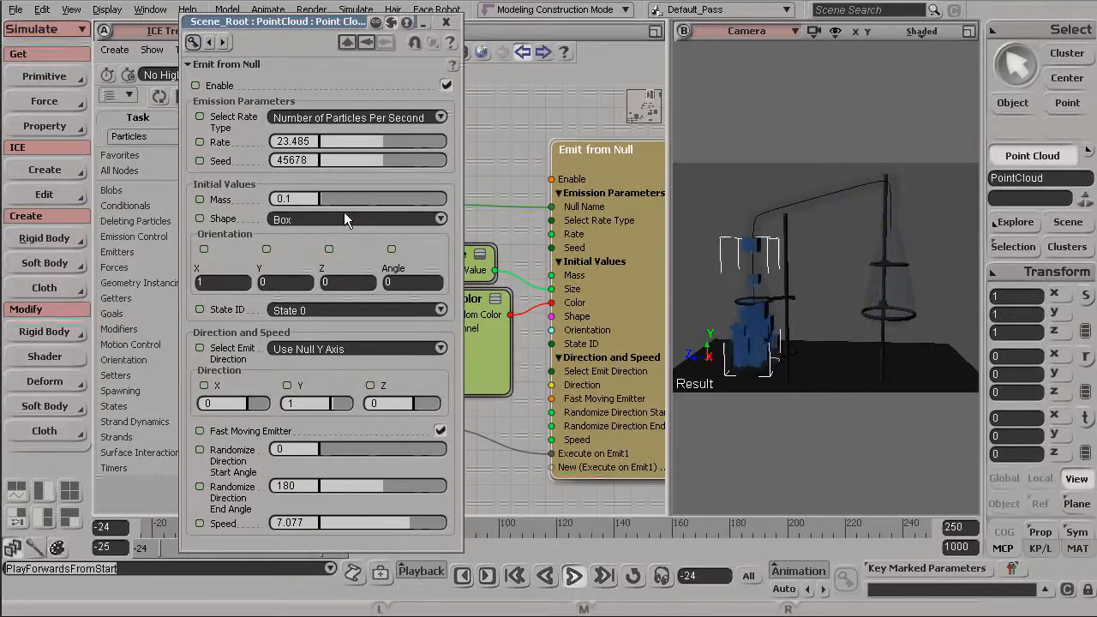
pyautogui.click(438, 219)
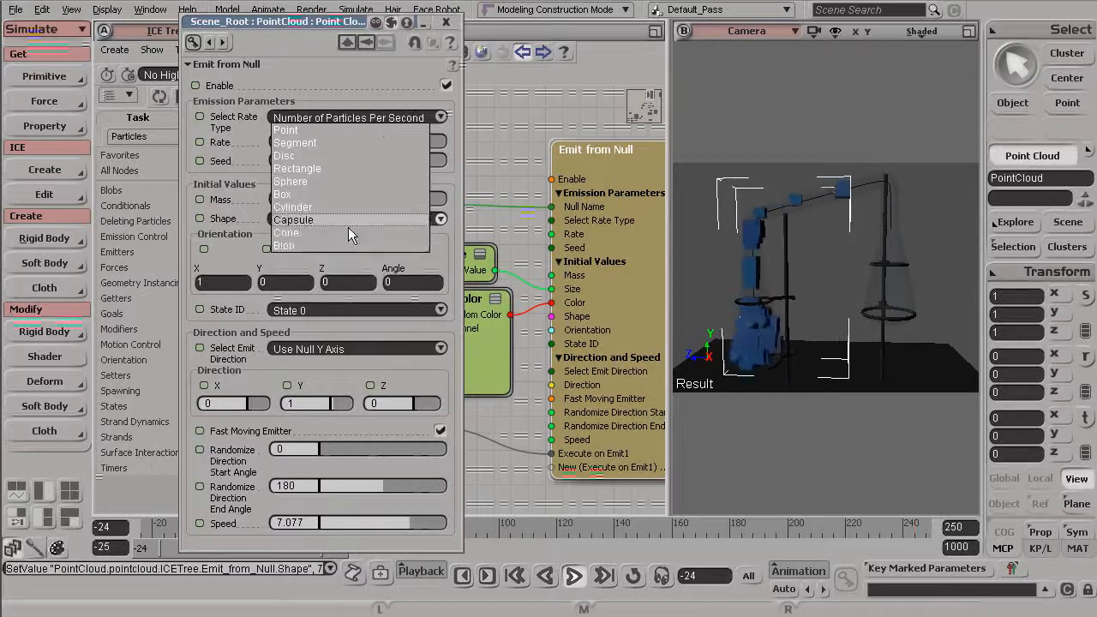
pyautogui.click(287, 232)
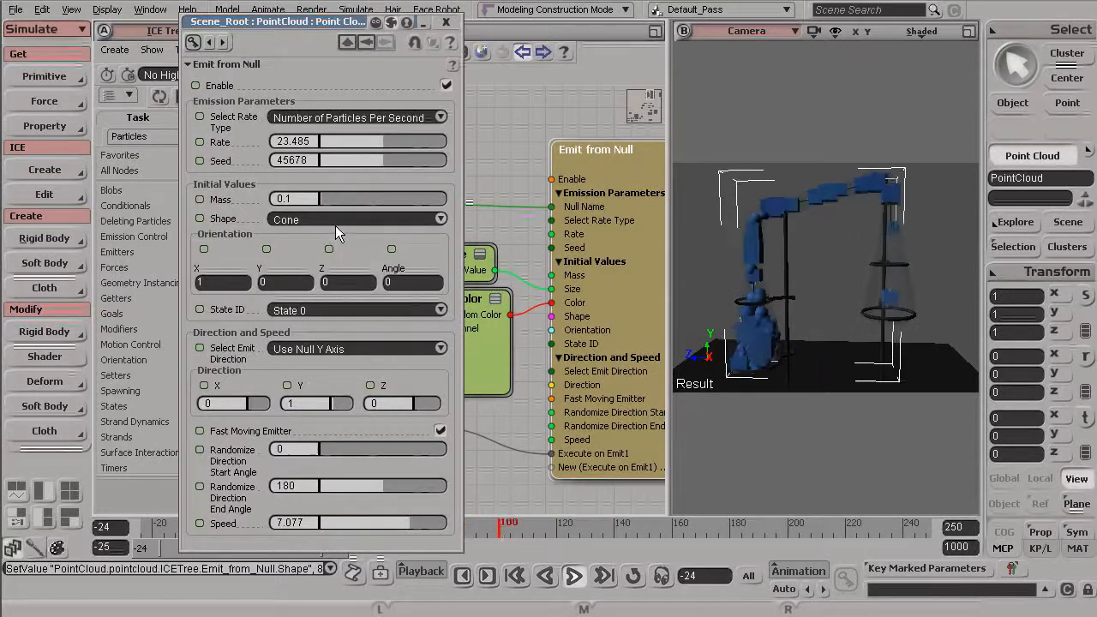
# Step: Try the Blob shape, replay the emission, then set the shape back to Sphere
pyautogui.click(356, 220)
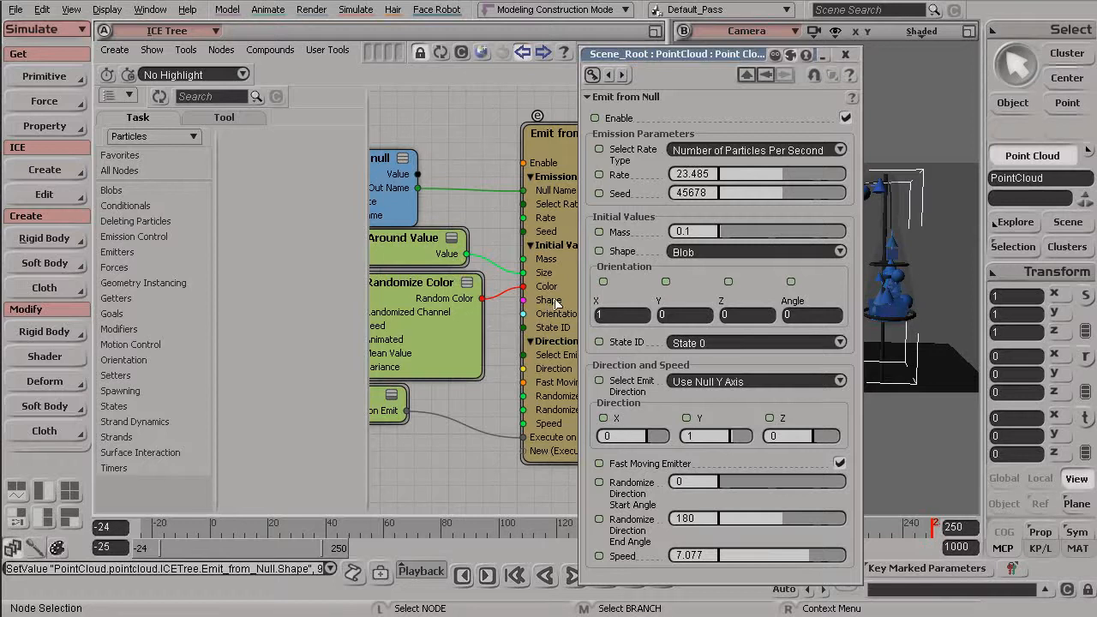
pyautogui.moveTo(548, 300)
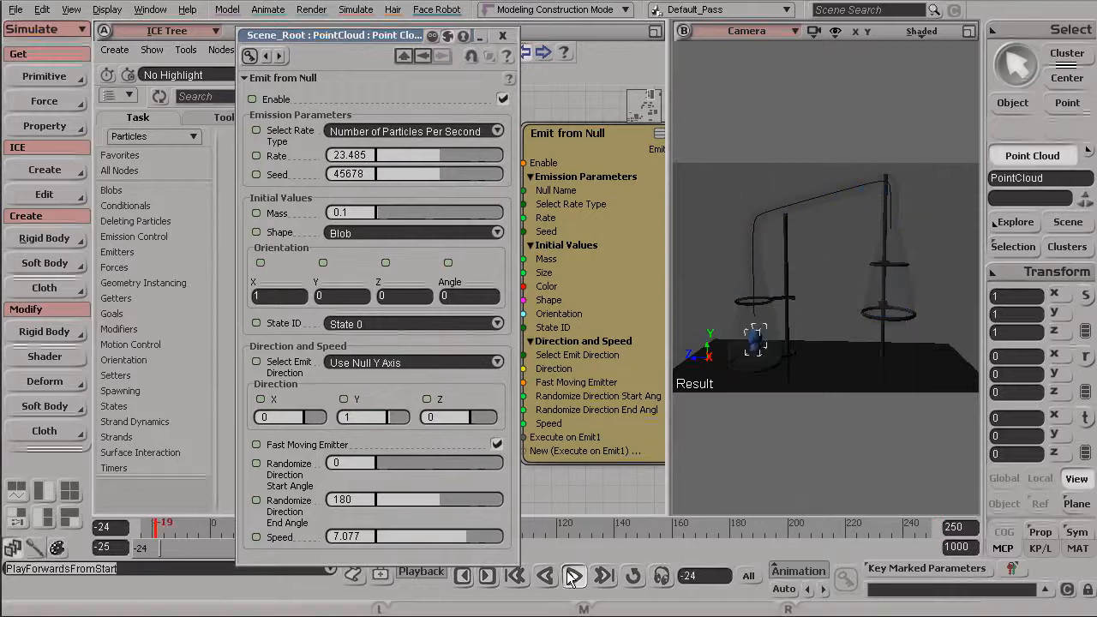
pyautogui.click(412, 232)
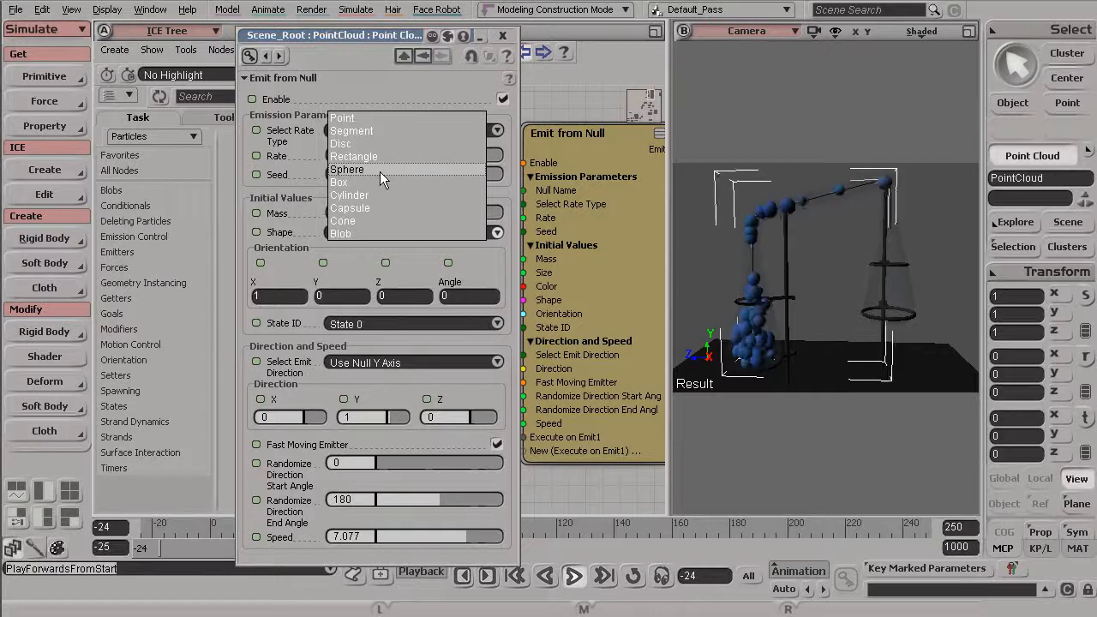
pyautogui.click(346, 169)
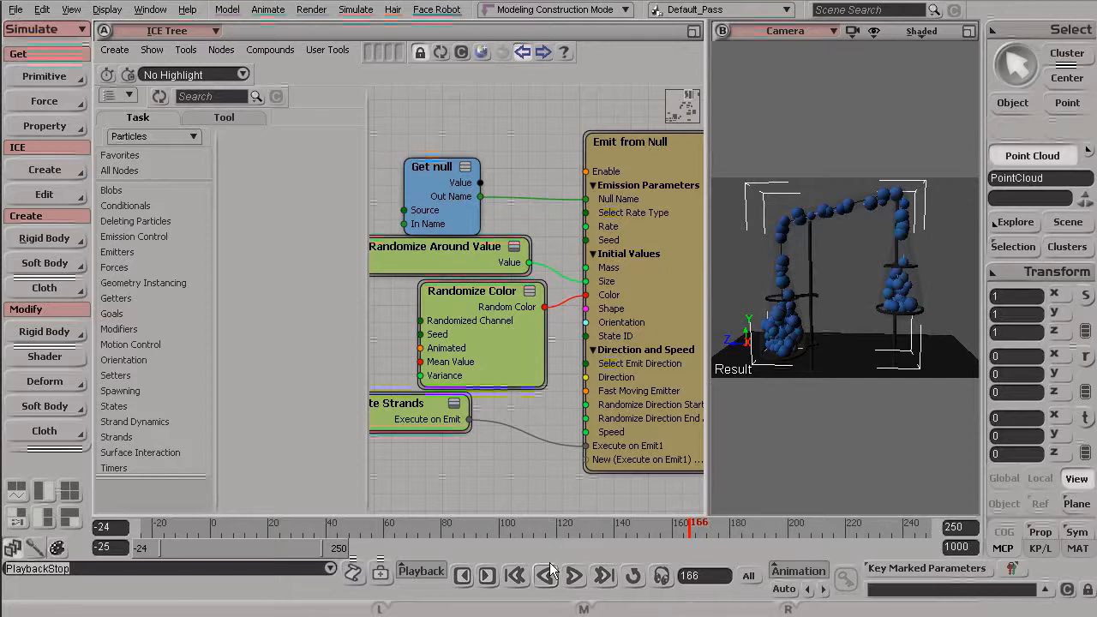
# Step: Browse the Conditionals, Emission Control, Emitters, Forces, Geometry Instancing and Getters particle node lists
pyautogui.click(574, 575)
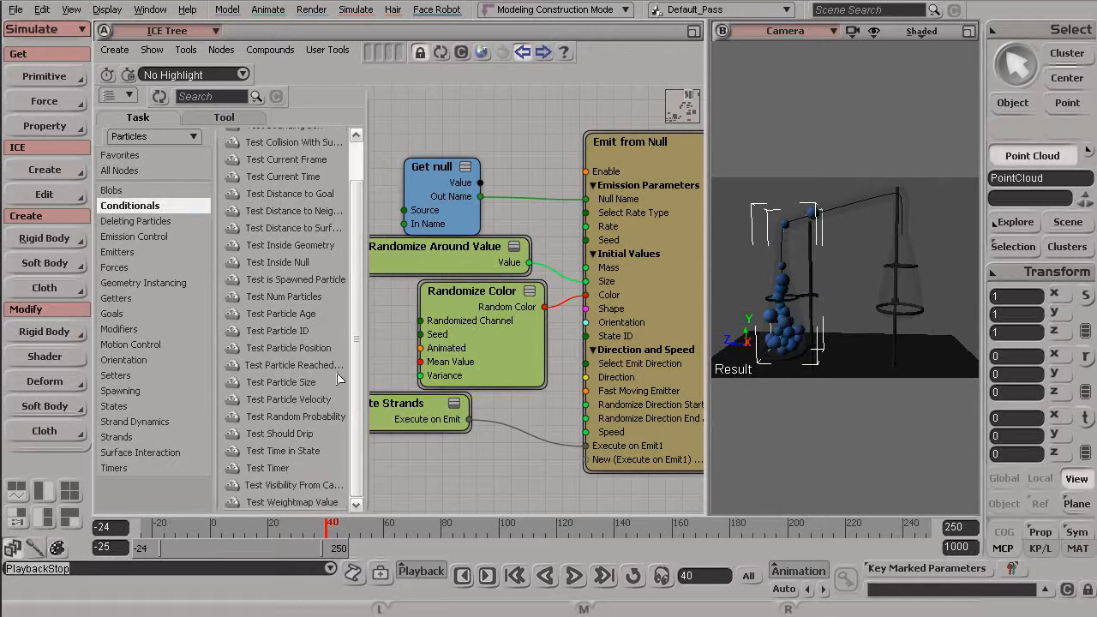
pyautogui.click(140, 235)
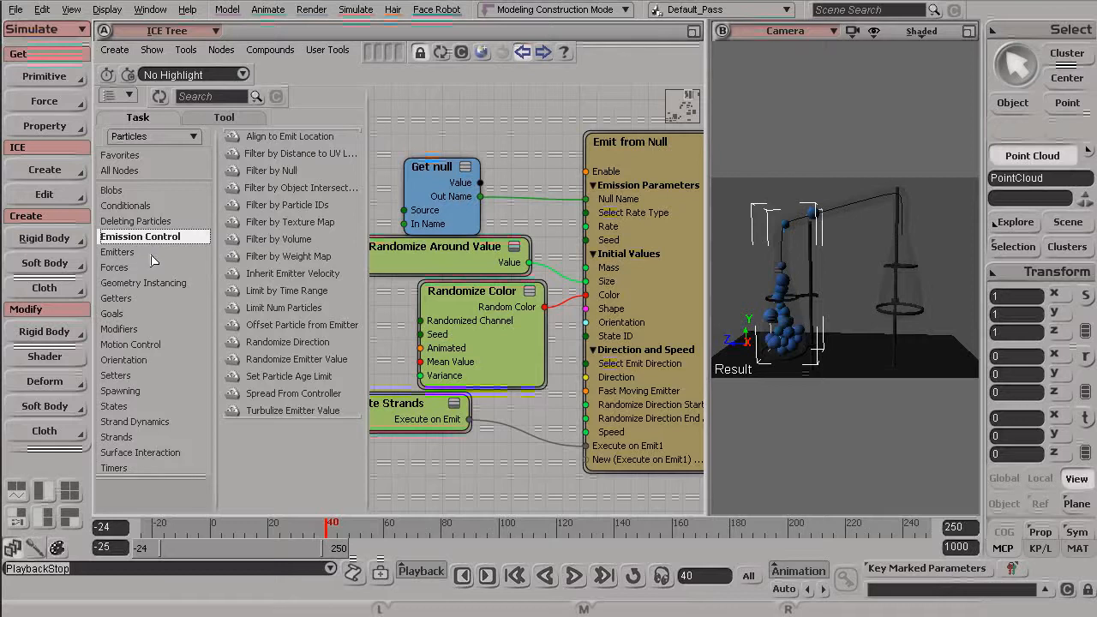
pyautogui.click(120, 251)
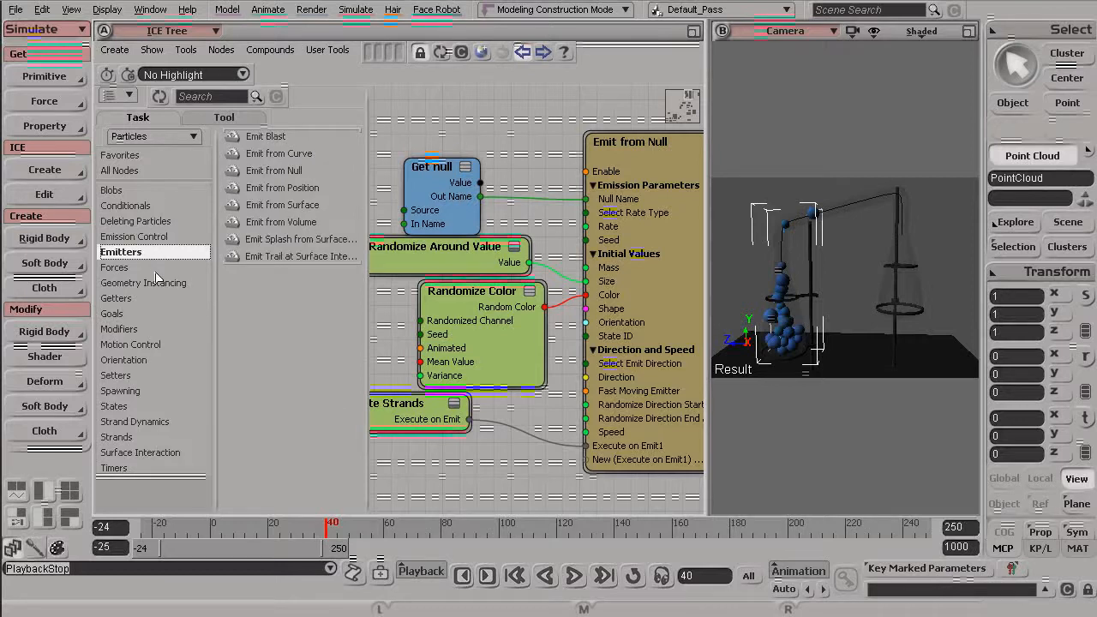
pyautogui.click(115, 267)
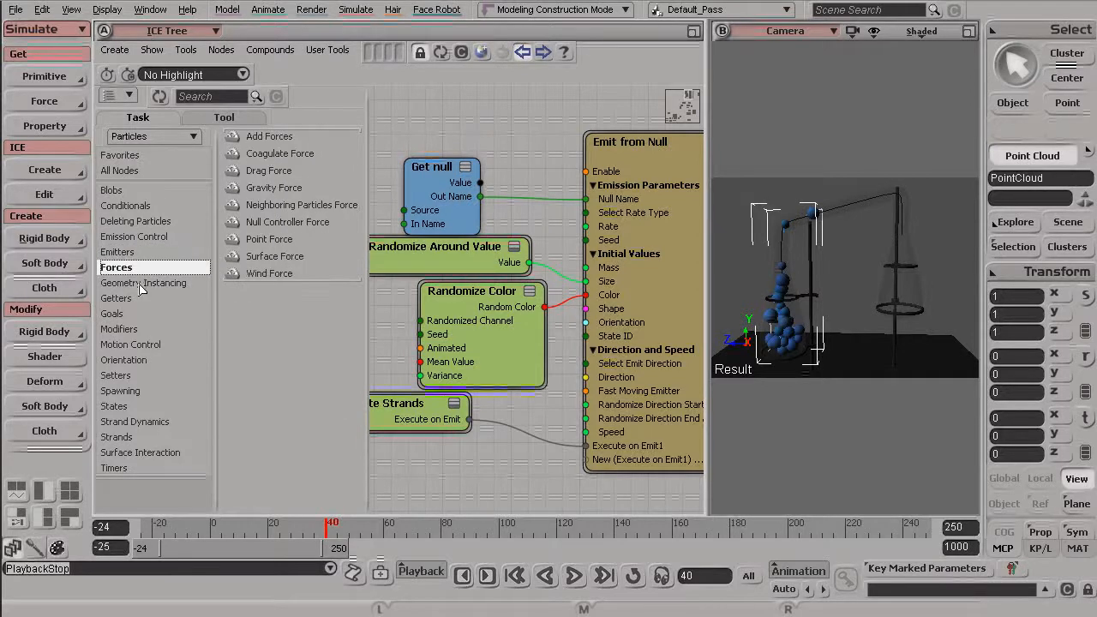
pyautogui.click(143, 282)
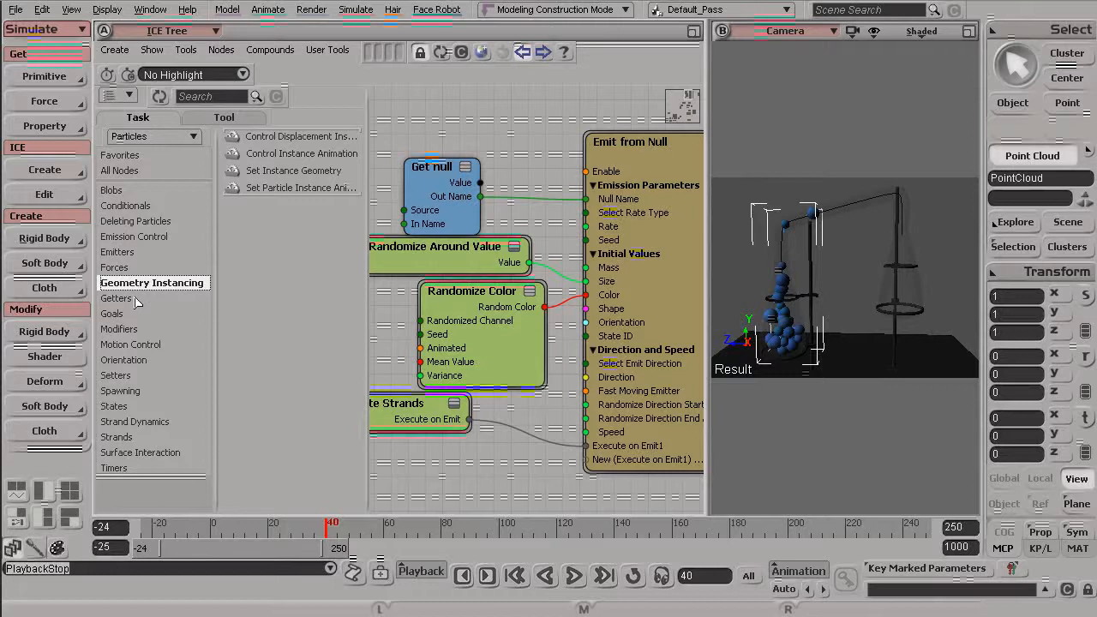
pyautogui.click(118, 298)
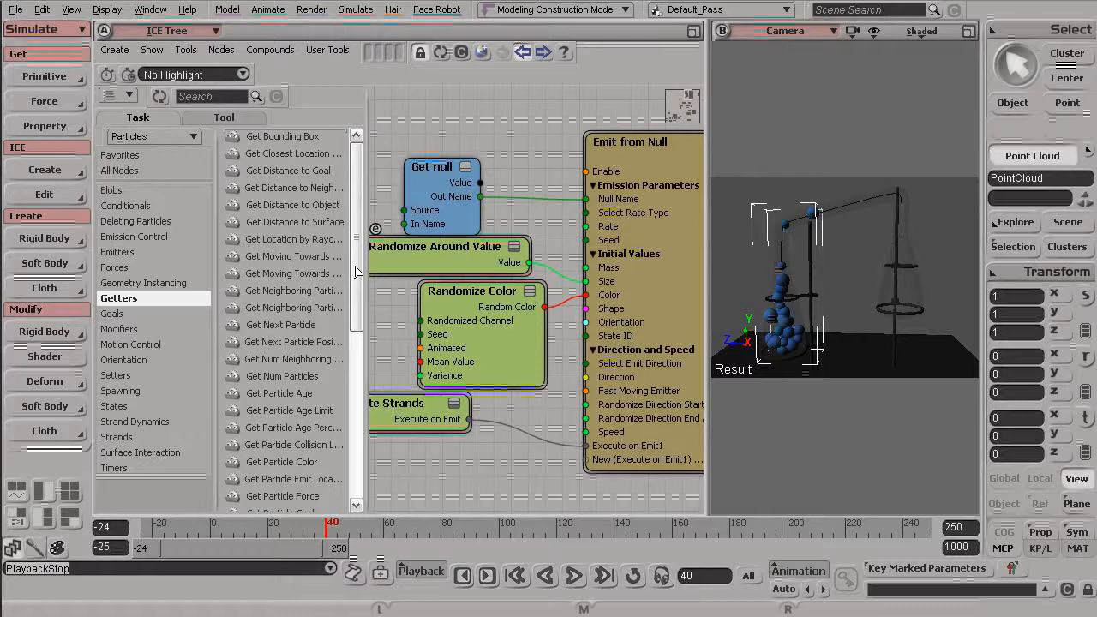
pyautogui.scroll(-3)
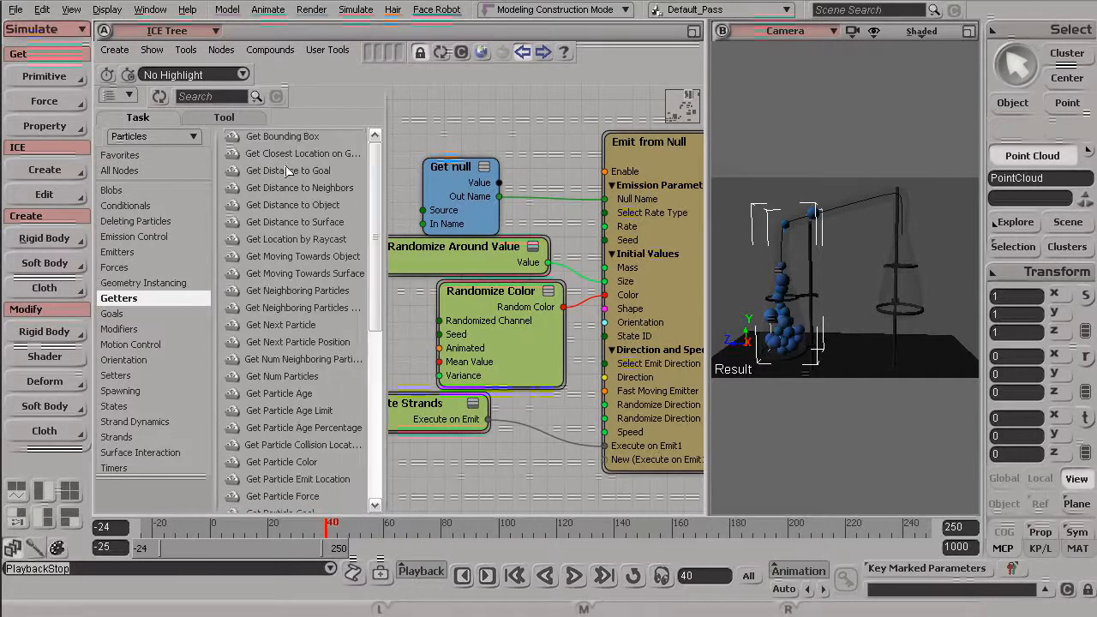
pyautogui.scroll(-3)
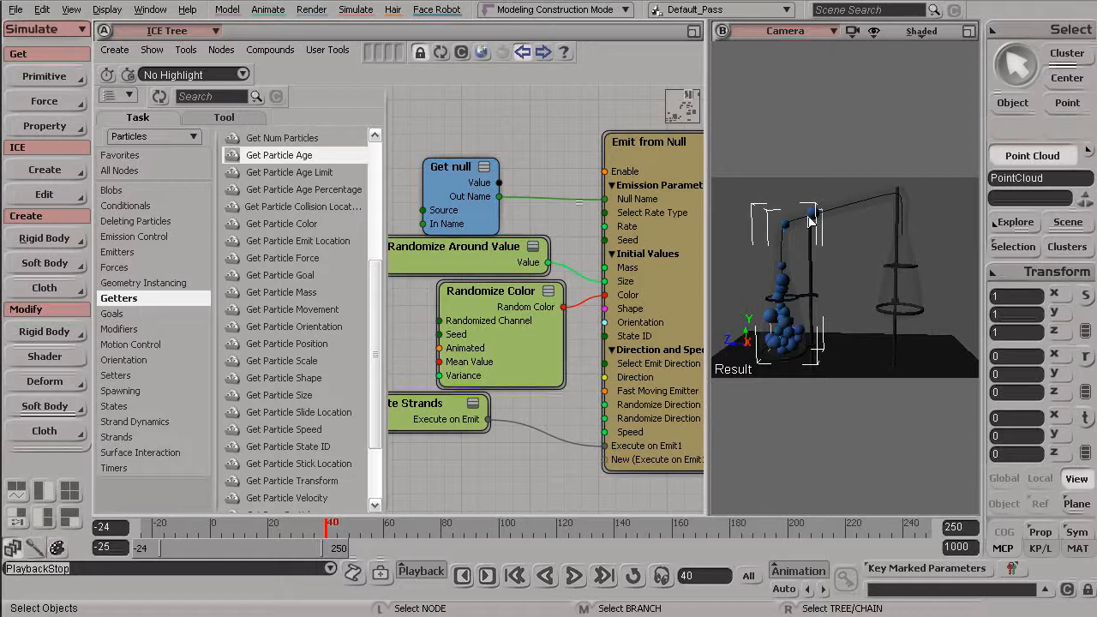
pyautogui.moveTo(913, 214)
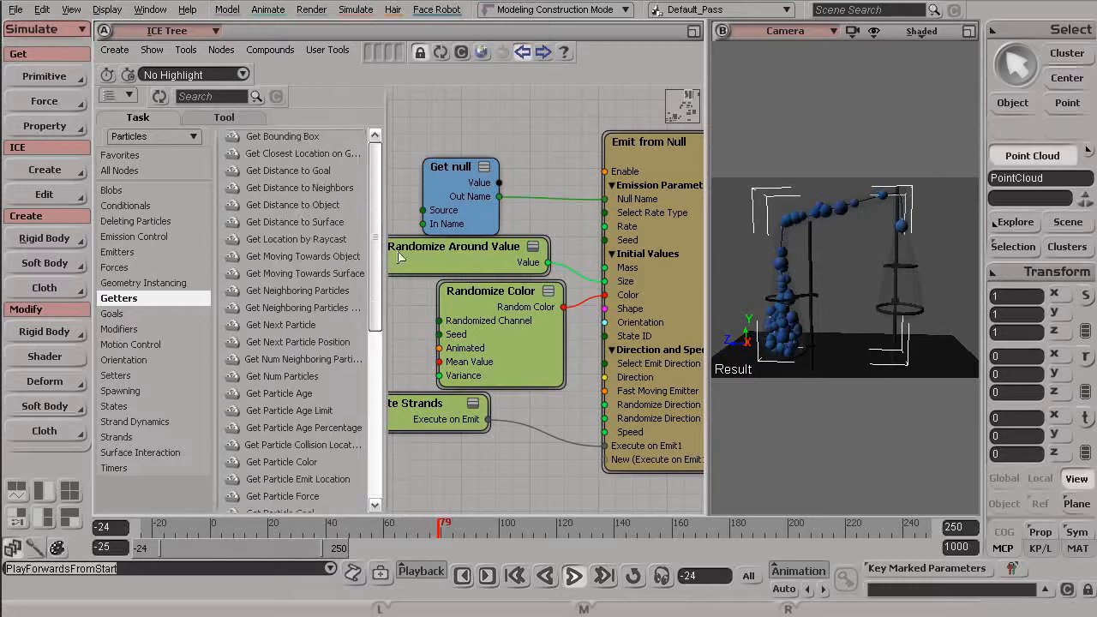
# Step: Replay the particle emission from the start several times to watch the simulation
pyautogui.click(574, 576)
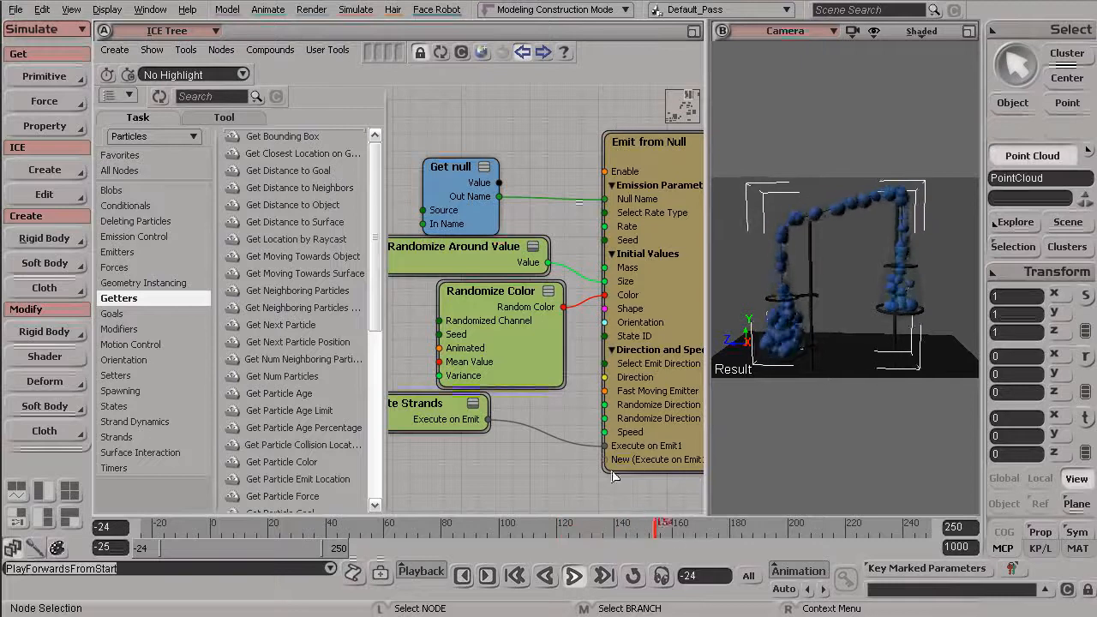
pyautogui.click(575, 576)
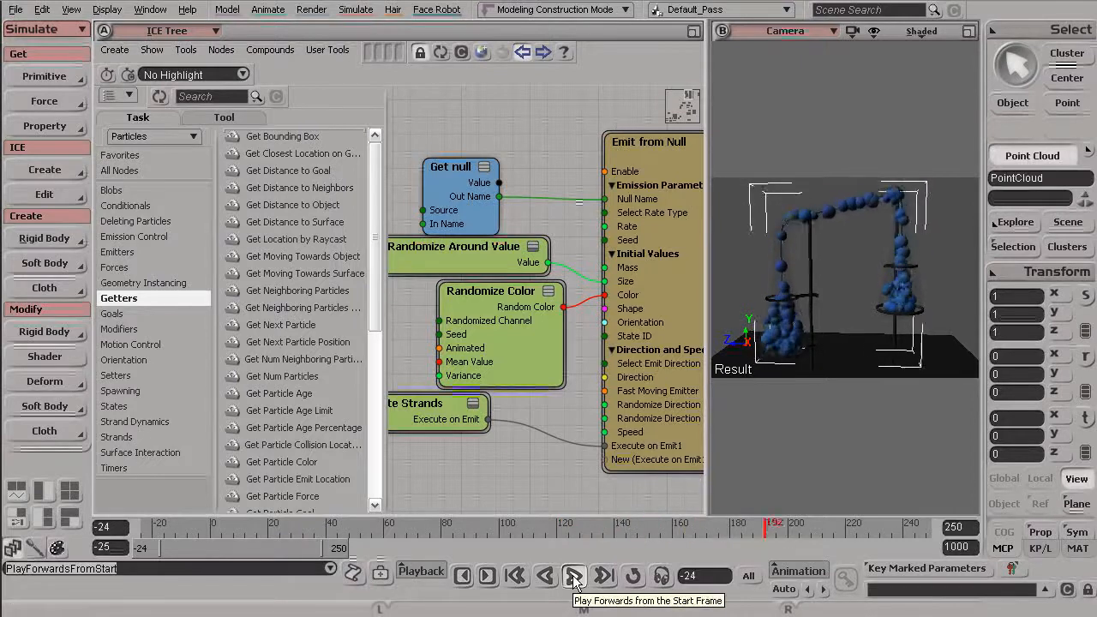
pyautogui.click(571, 575)
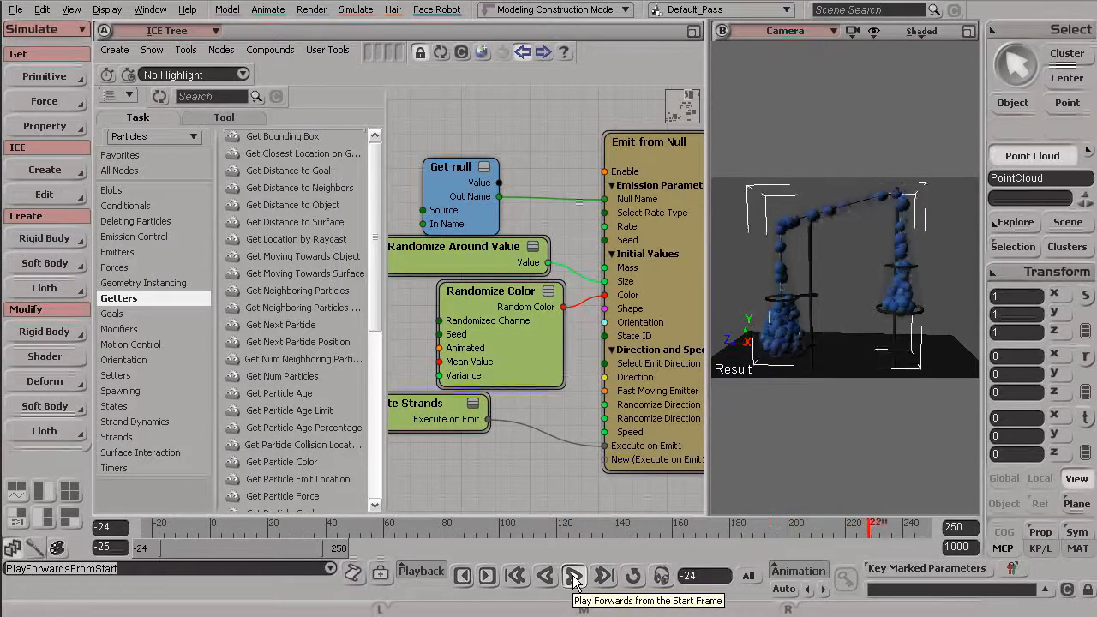
pyautogui.click(573, 576)
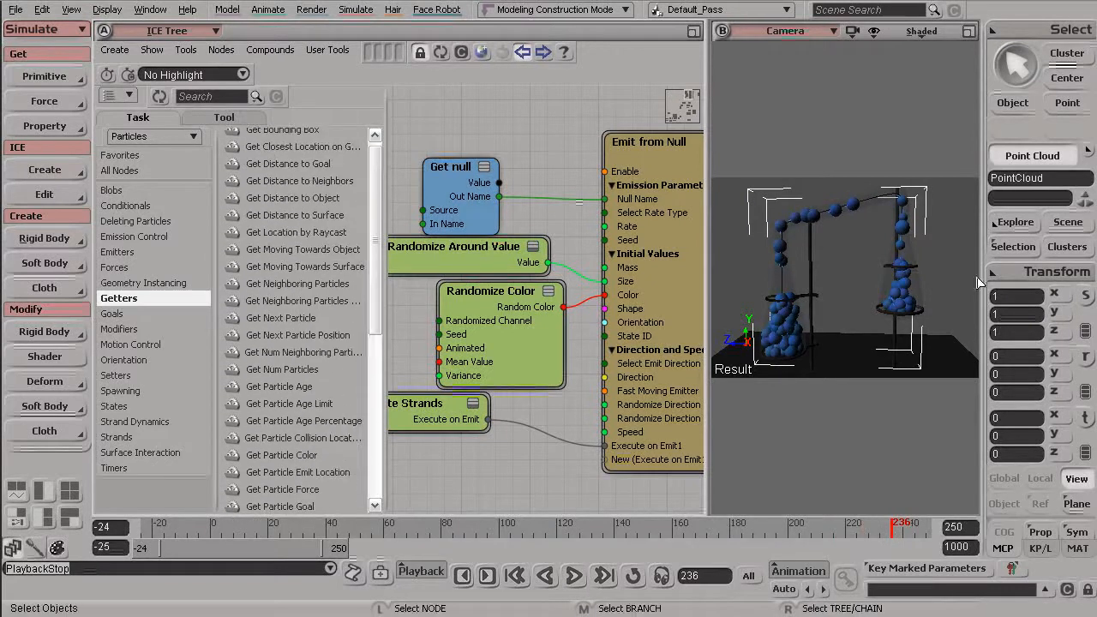
pyautogui.click(568, 576)
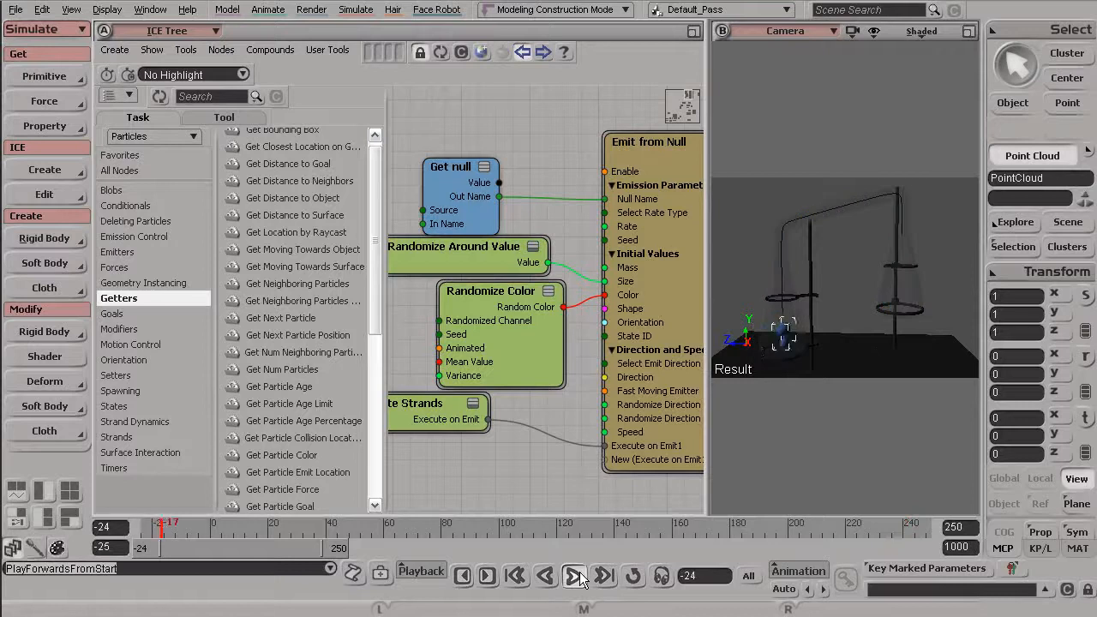
pyautogui.click(573, 577)
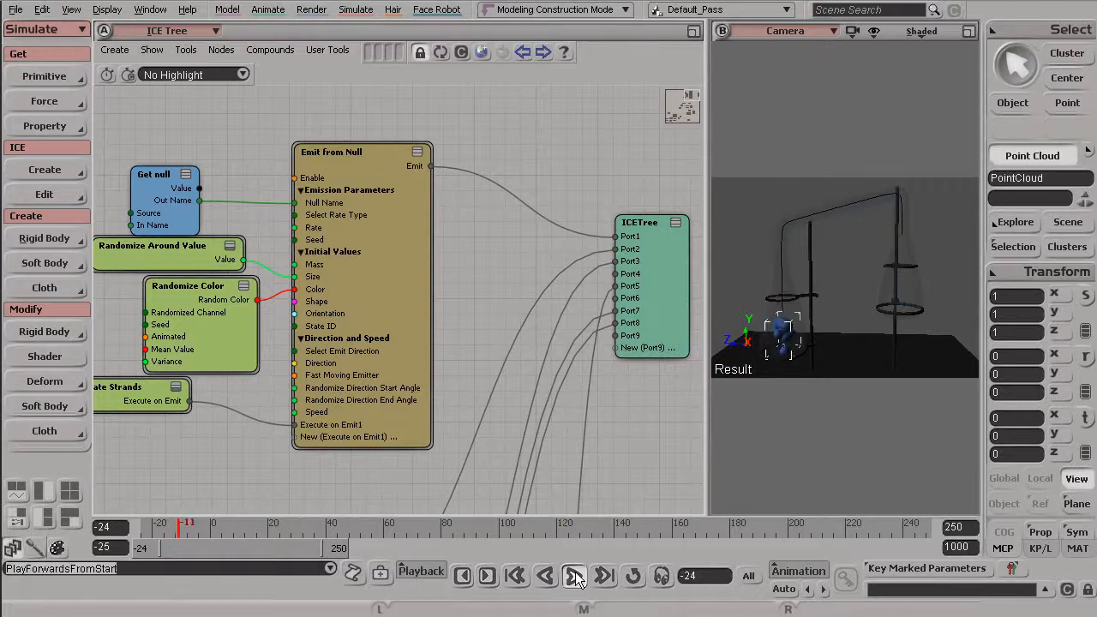
pyautogui.click(575, 576)
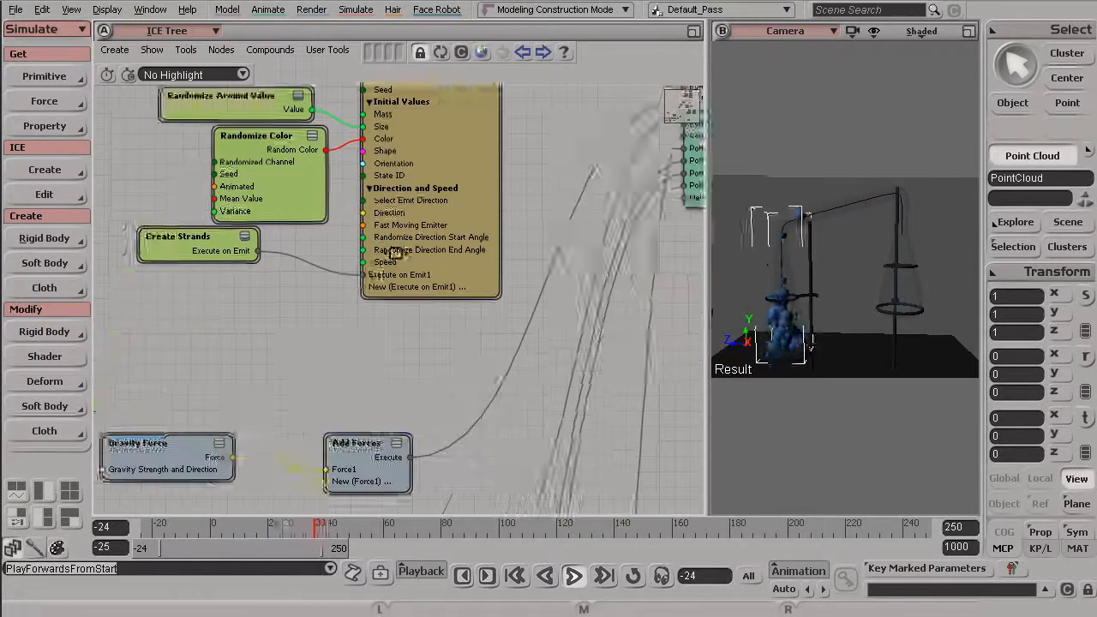